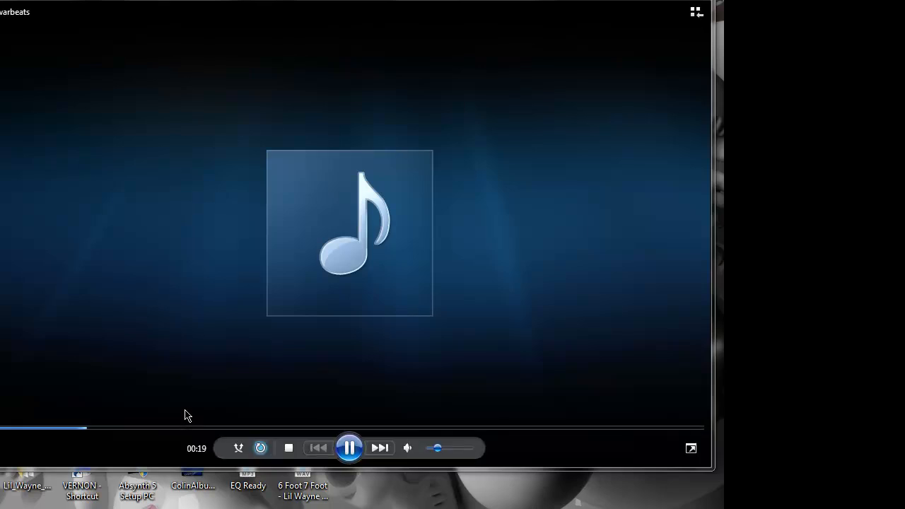
mouse_move(347, 307)
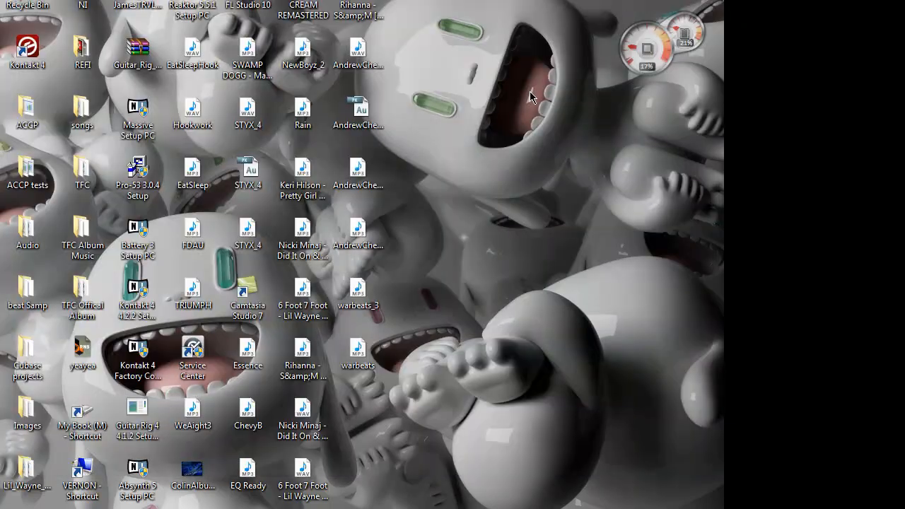
Launch FL Studio and expand LEX LUGER DRUM KIT's VOX_FX folder to audition a vocal effect
double_click(248, 5)
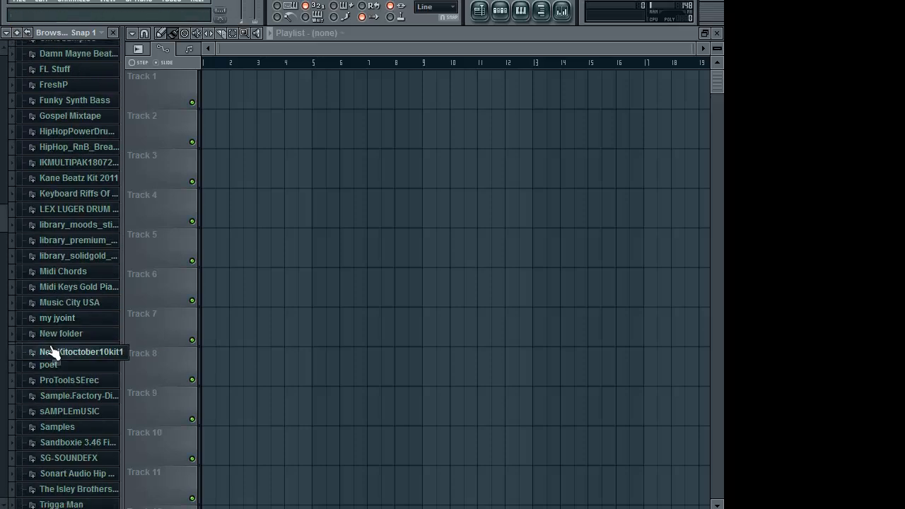
left_click(78, 209)
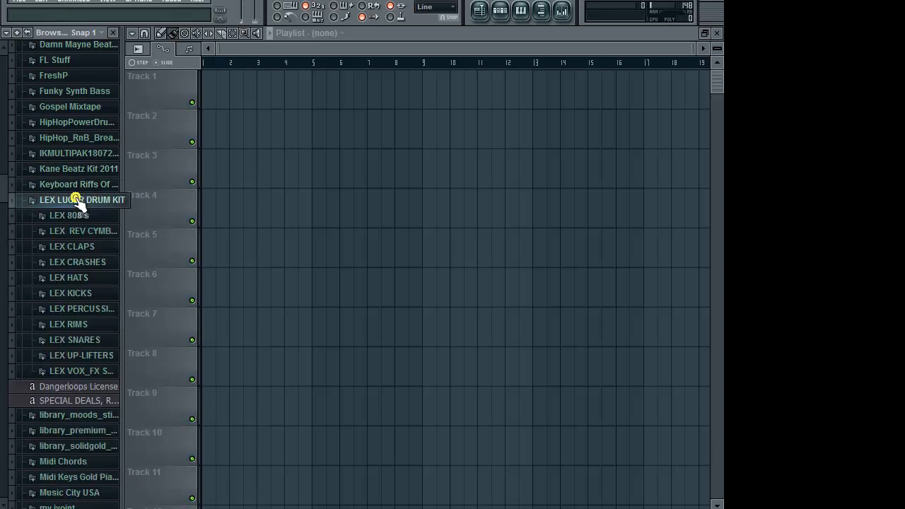
mouse_move(71, 246)
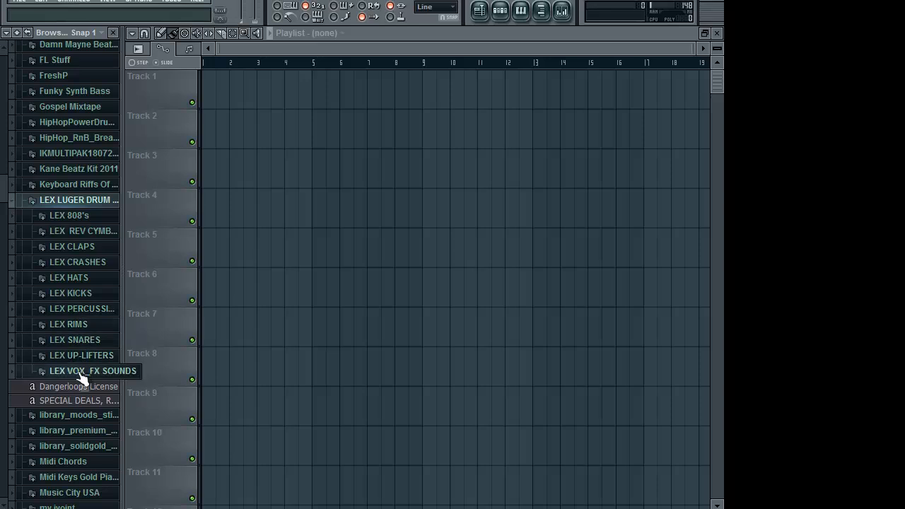
left_click(92, 370)
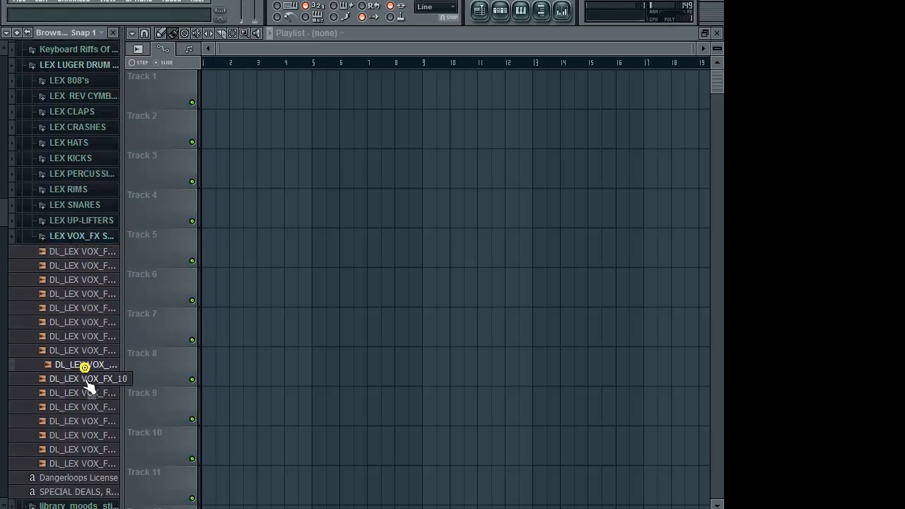
left_click(85, 421)
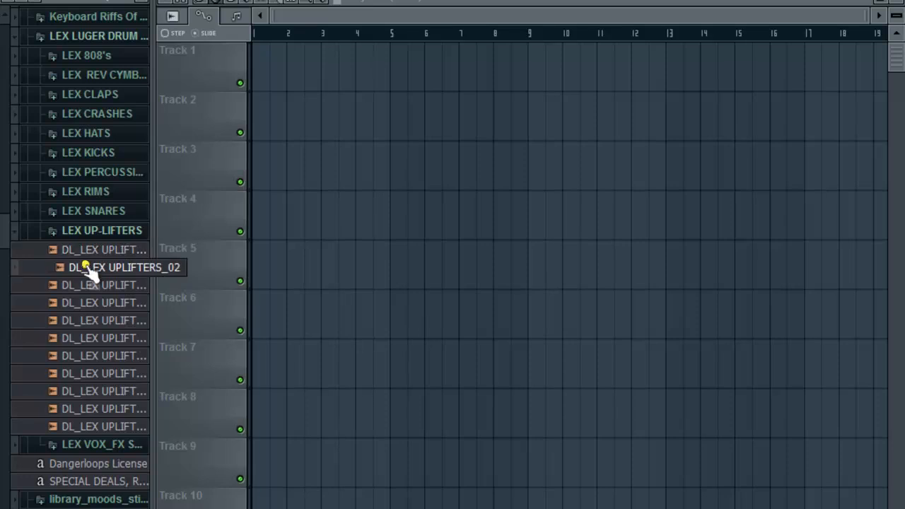
mouse_move(96, 275)
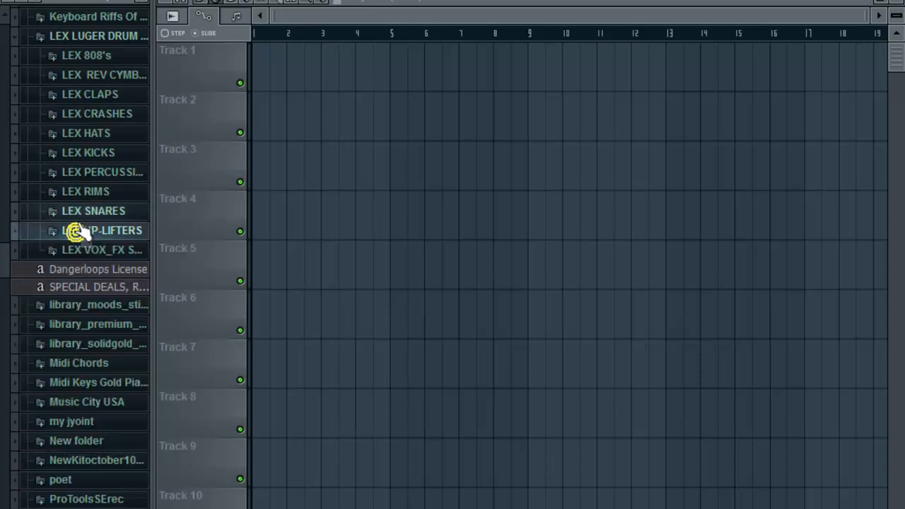
Scroll the Browser to the NewKit2Sept10 folder and the Johnny Juliano Pure Imaganation Kit
scroll("up", 3)
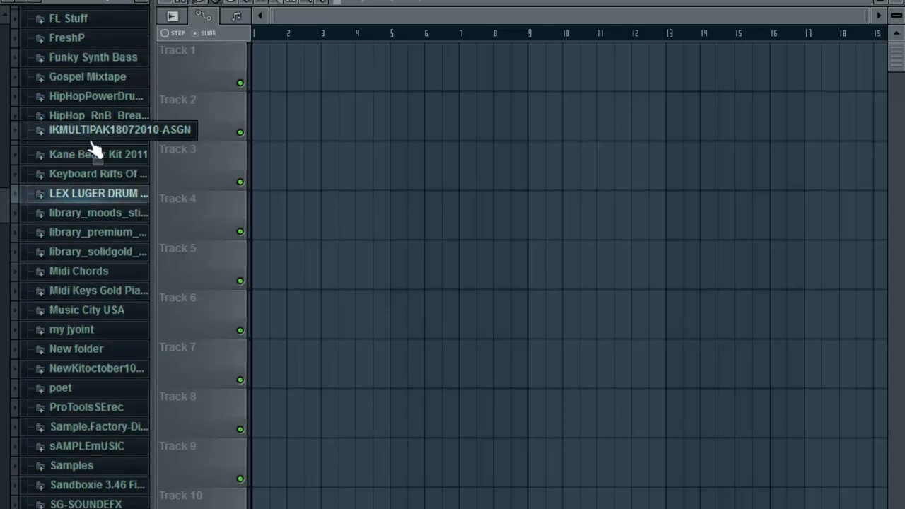
scroll("up", 3)
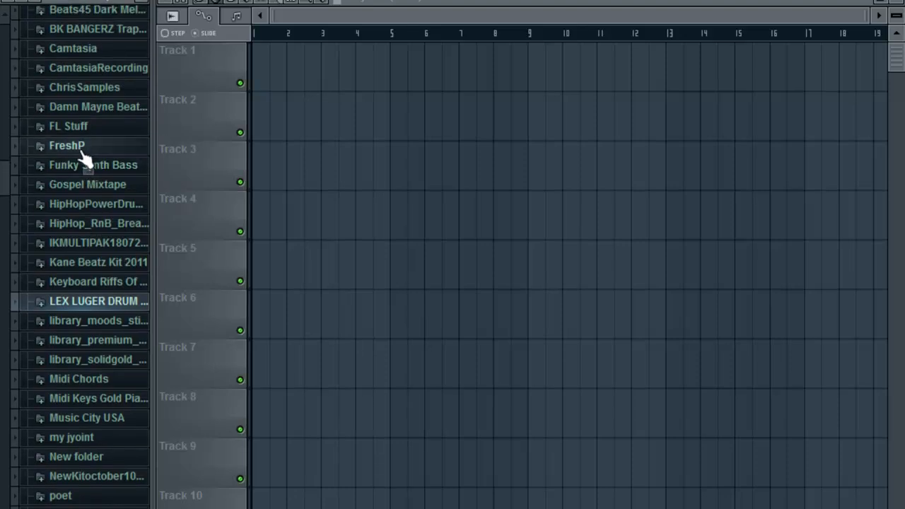
scroll("up", 3)
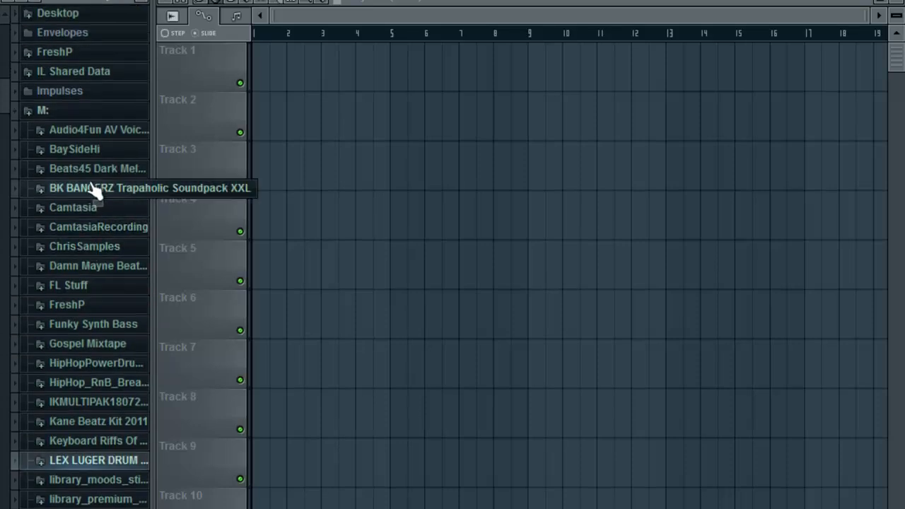
mouse_move(87, 206)
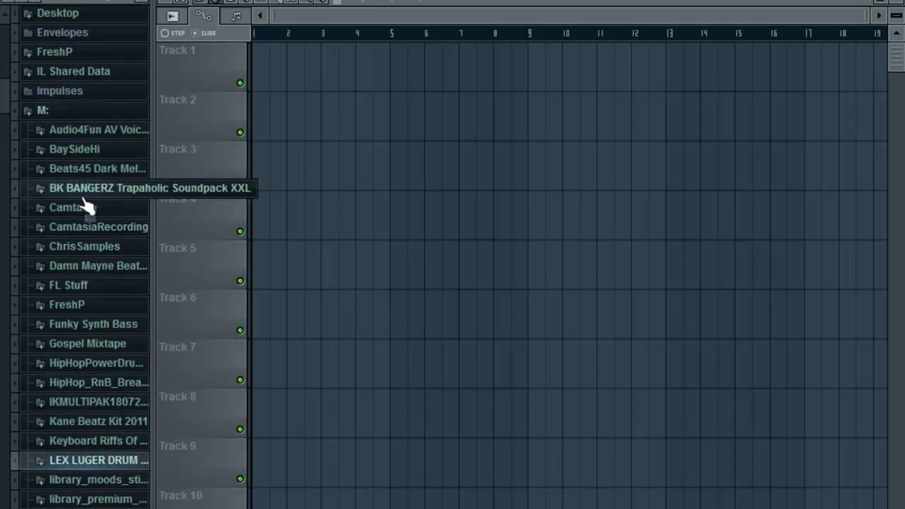
scroll("down", 3)
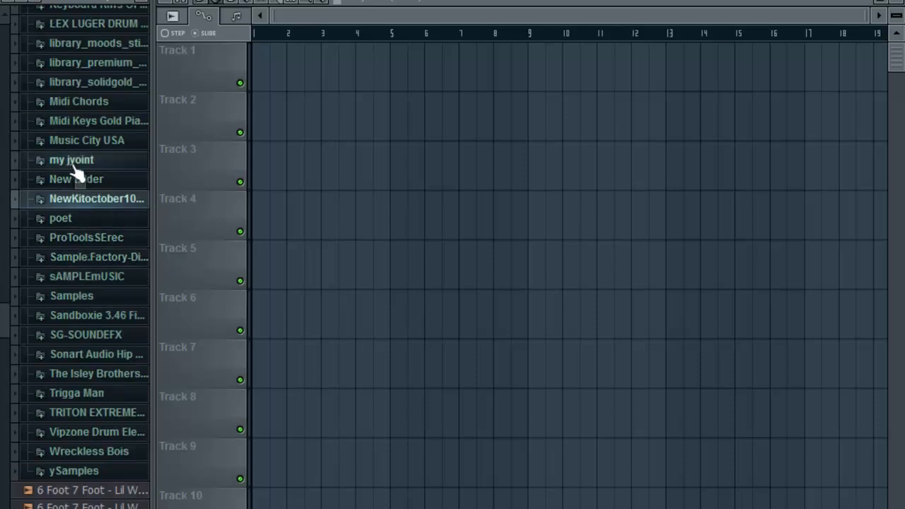
scroll("up", 3)
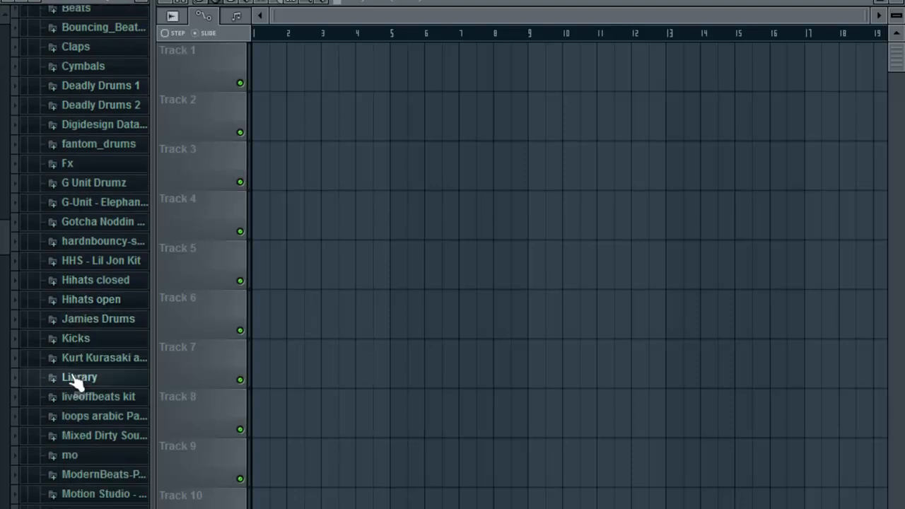
scroll("down", 3)
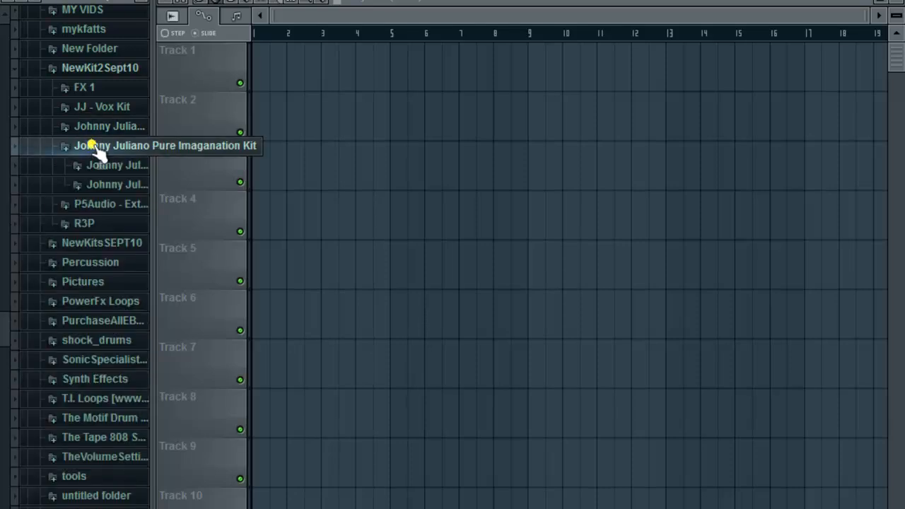
Browse the Johnny Juliano Drum & Sound Kit Part 1 folder and collapse it again
left_click(116, 144)
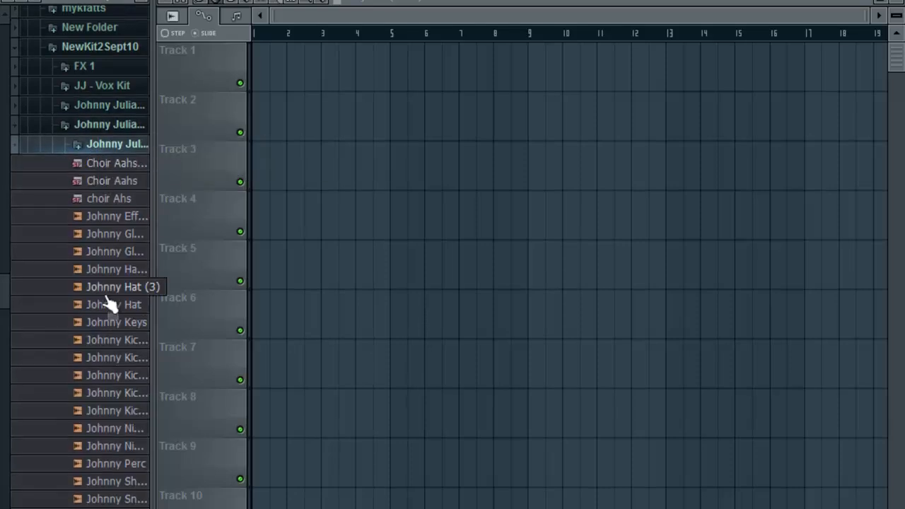
mouse_move(130, 445)
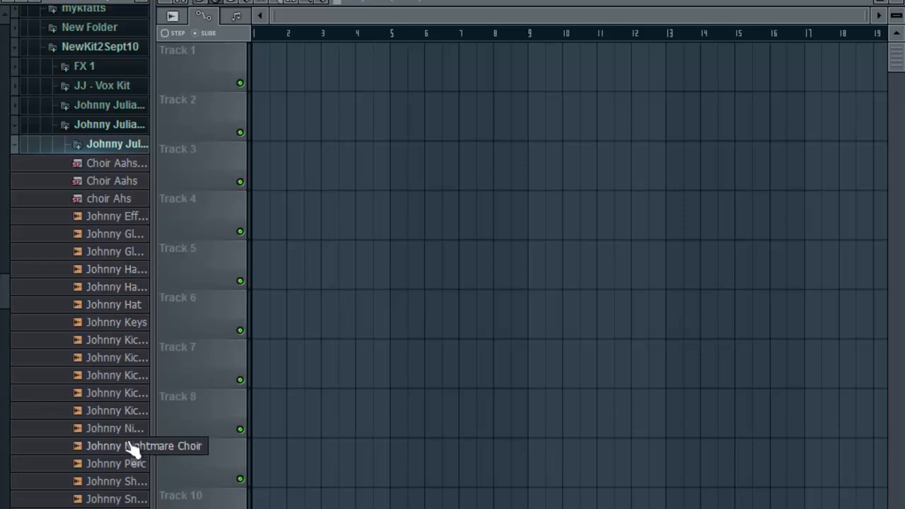
mouse_move(78, 144)
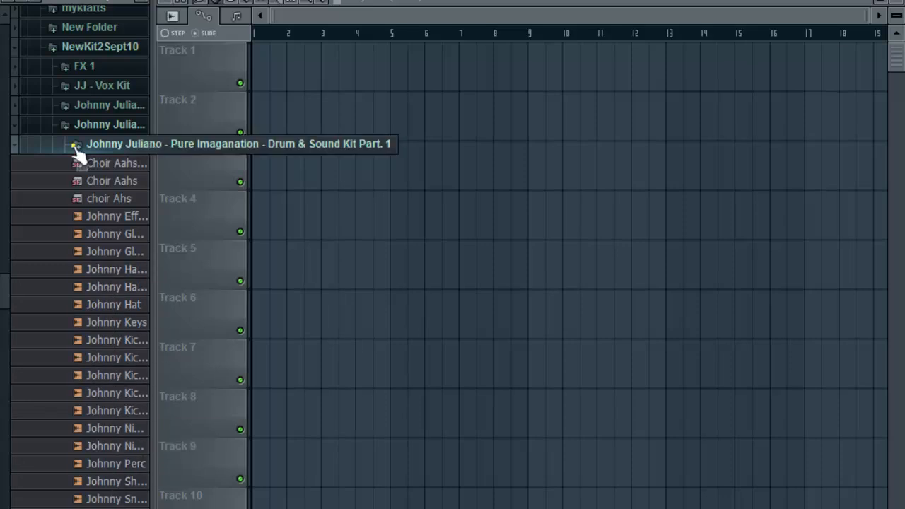
left_click(73, 144)
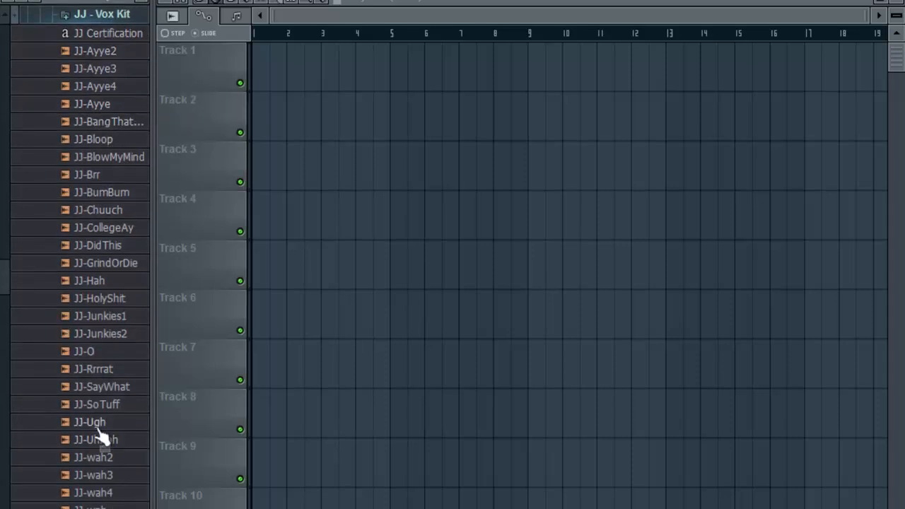
scroll("down", 3)
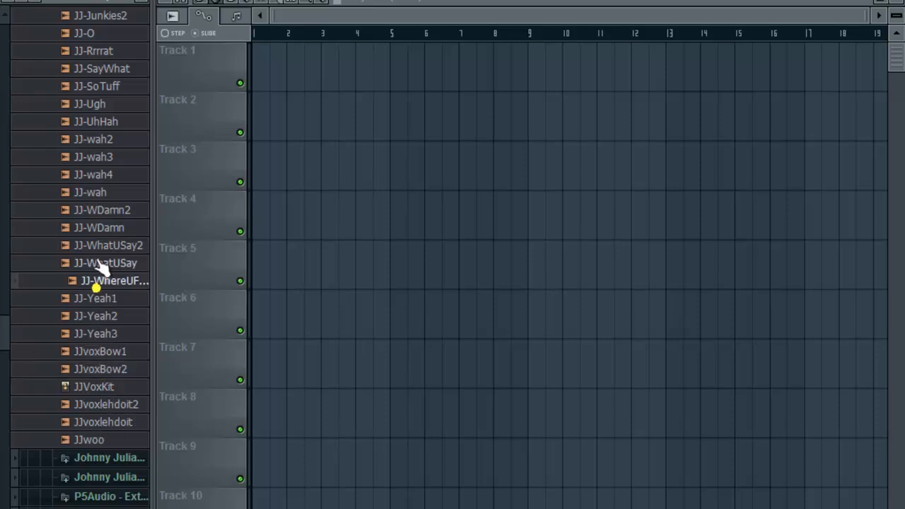
scroll("up", 3)
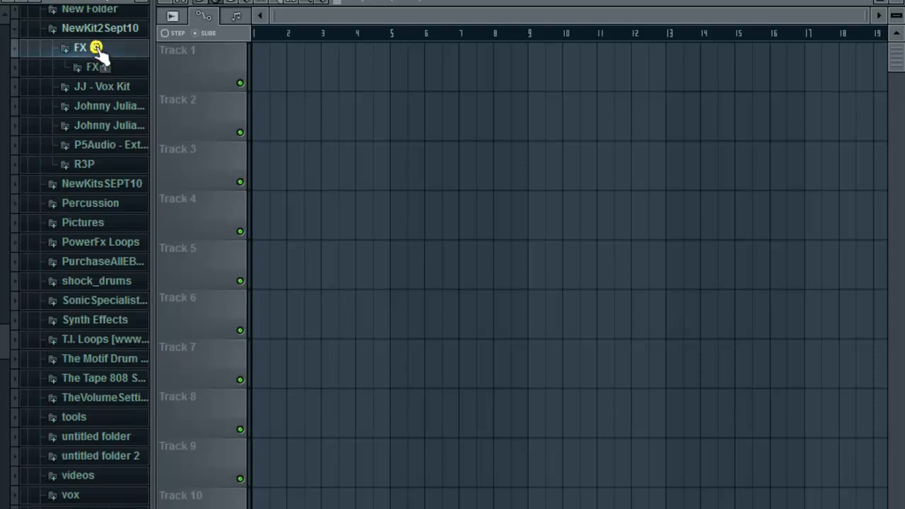
Expand BK Bangerz trap transition sounds and audition the JJ-AY-Raise1 sample twice
left_click(80, 48)
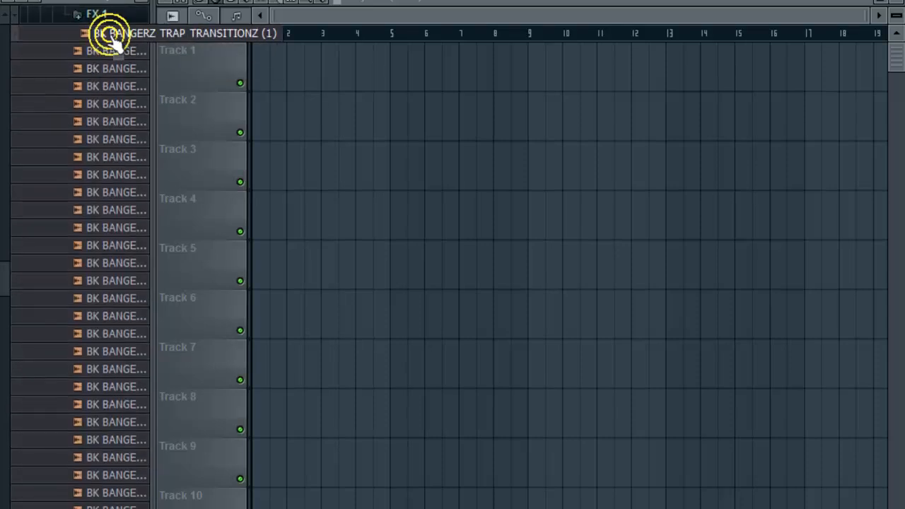
left_click(113, 34)
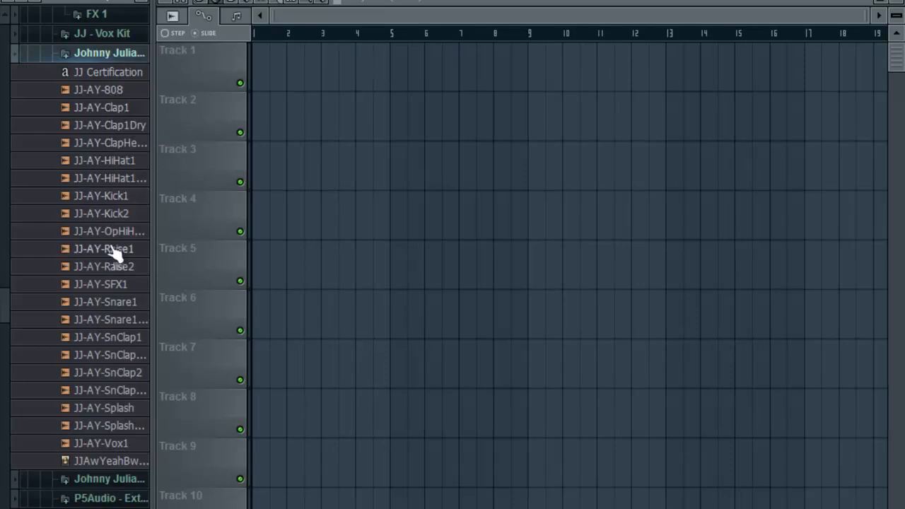
left_click(103, 249)
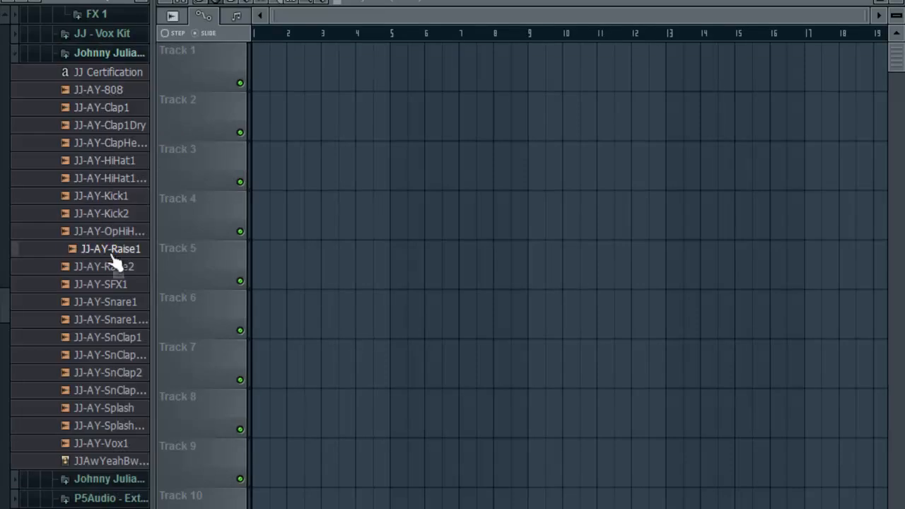
mouse_move(119, 276)
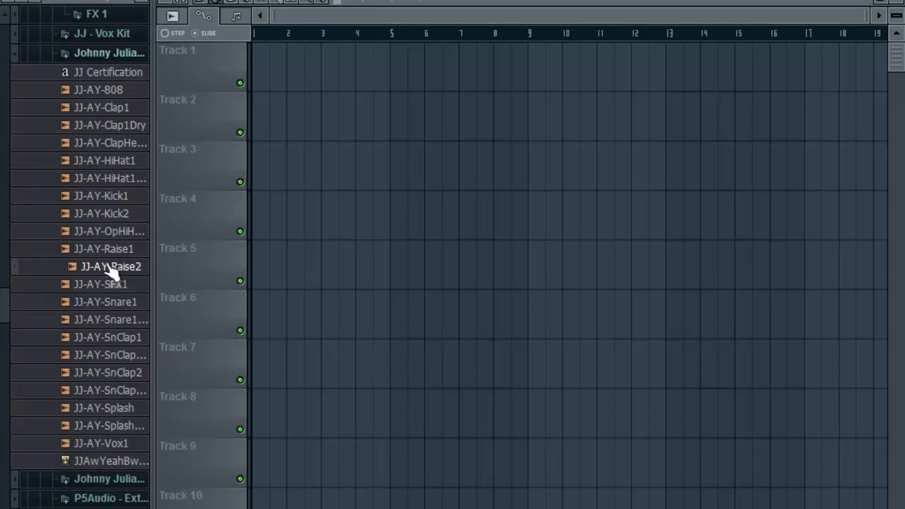
mouse_move(116, 256)
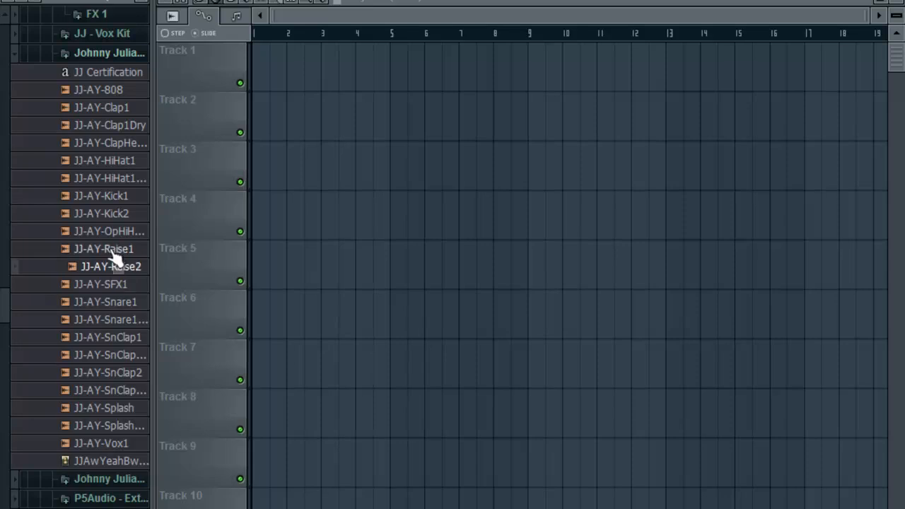
left_click(103, 249)
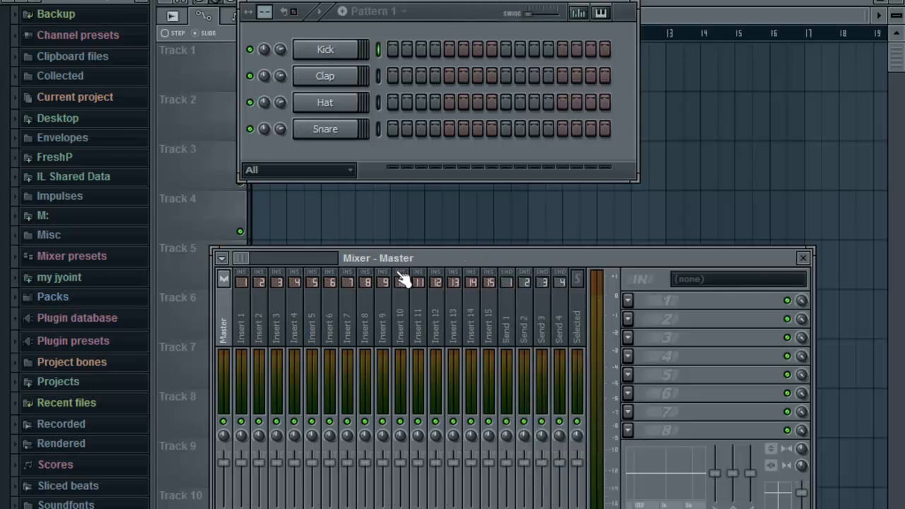
mouse_move(591, 274)
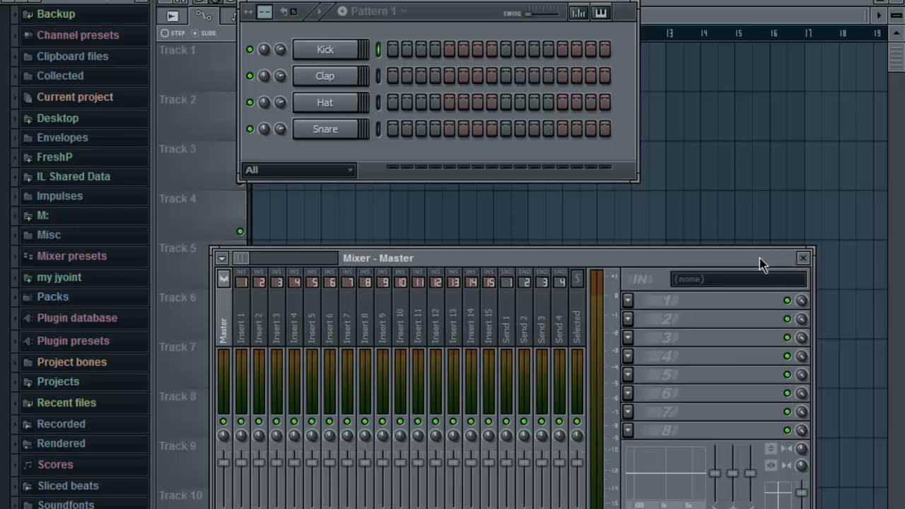
mouse_move(750, 266)
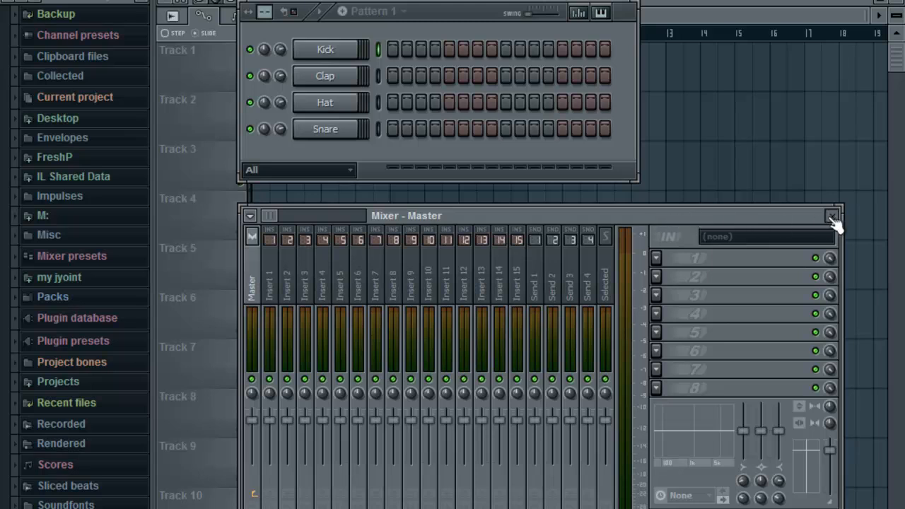
Close the Mixer and preview a sample from the SG_SOUND_EFX folder
left_click(832, 214)
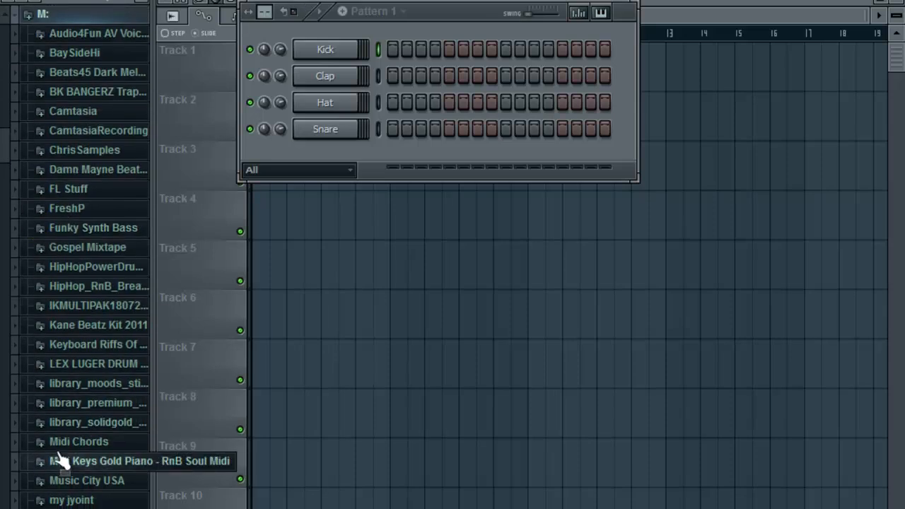
scroll("down", 3)
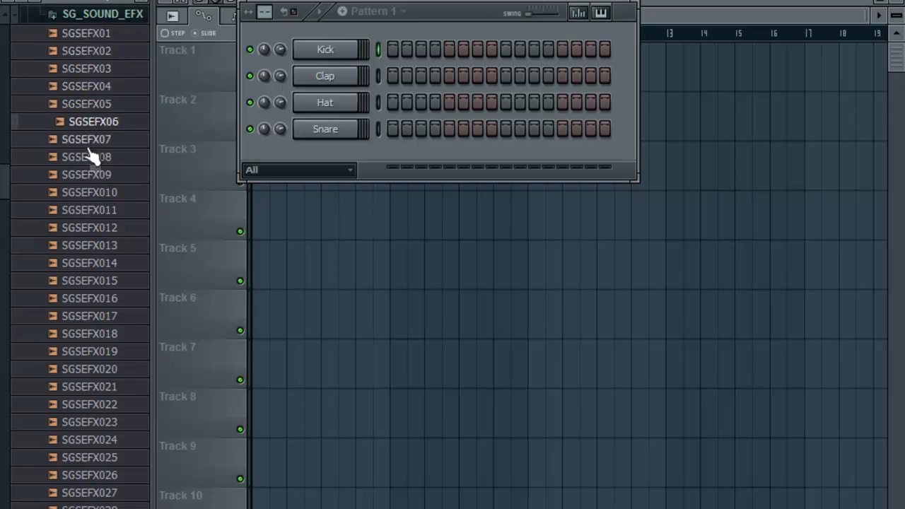
left_click(87, 155)
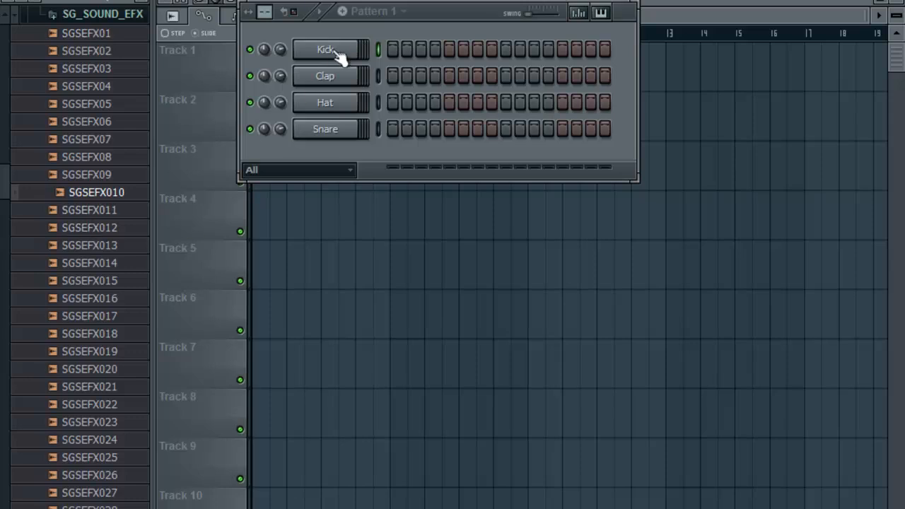
mouse_move(379, 79)
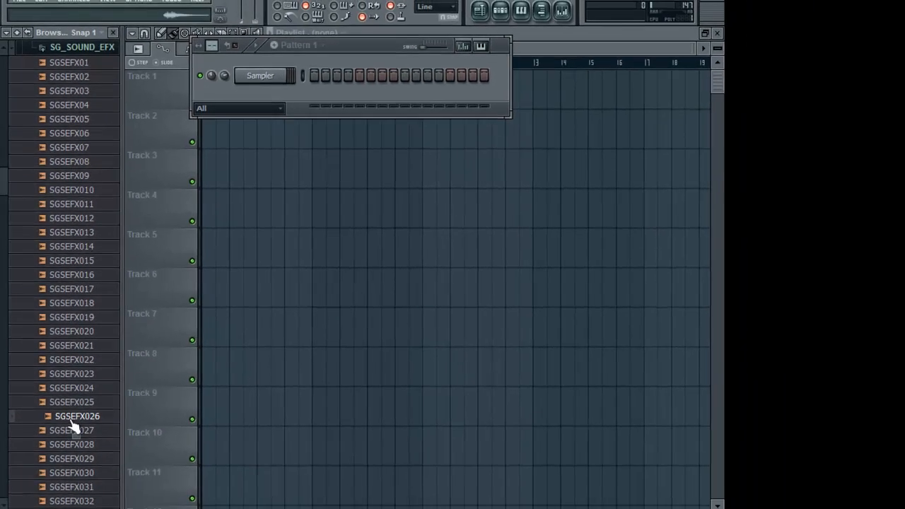
Preview SGSEFX028 and SGSEFX030, then scroll further down the SG_SOUND_EFX list toward SGSEFX045
left_click(76, 444)
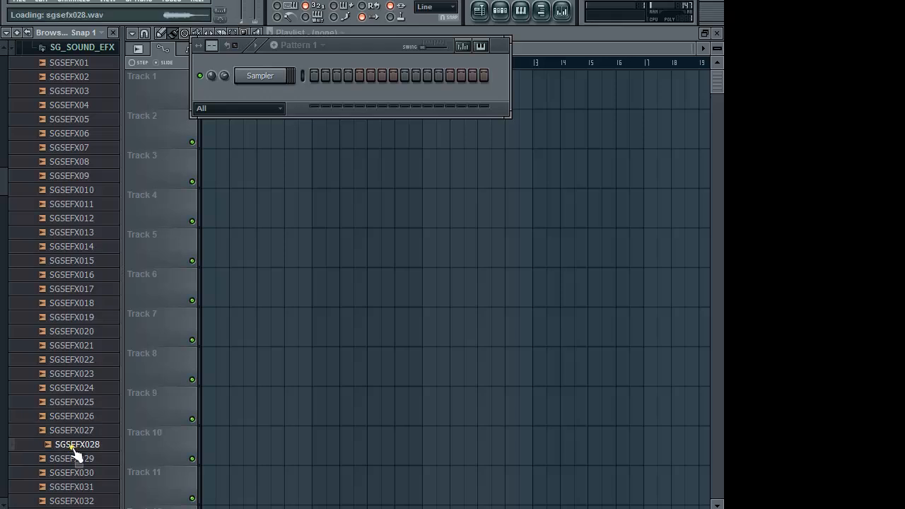
left_click(71, 473)
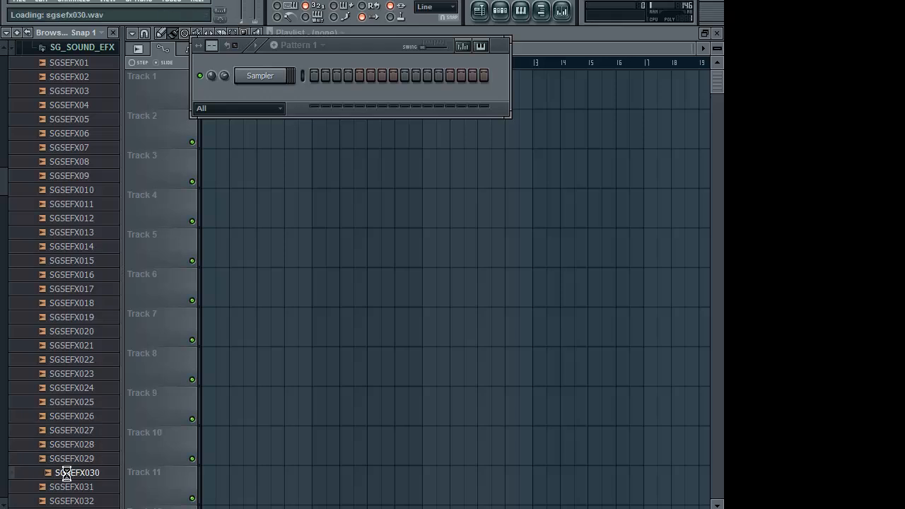
scroll("down", 3)
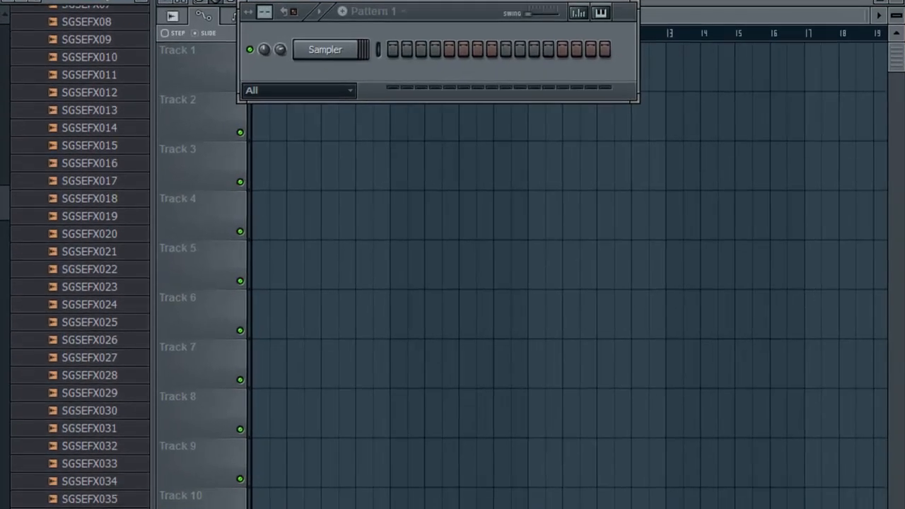
scroll("down", 3)
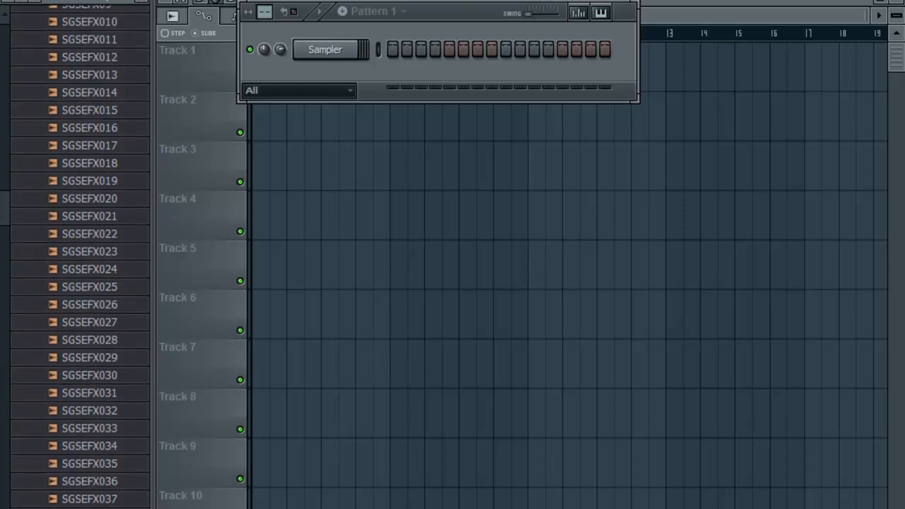
scroll("down", 3)
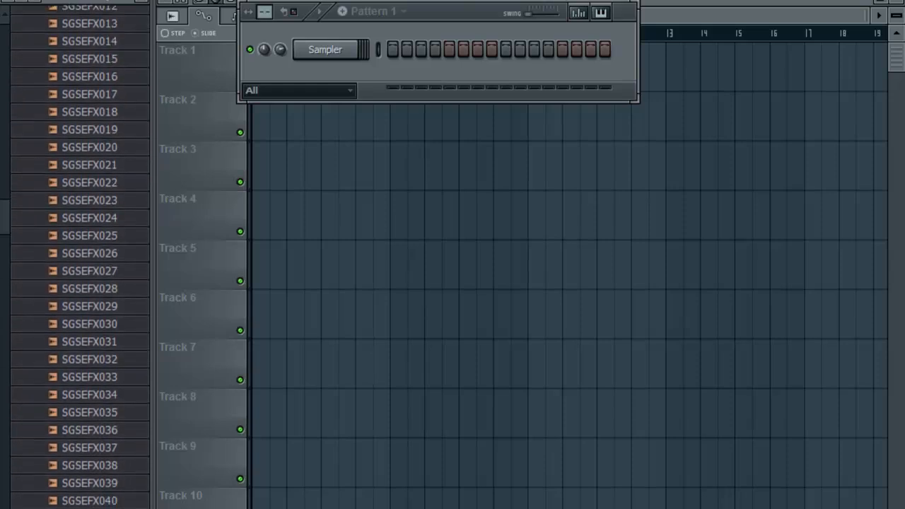
scroll("down", 3)
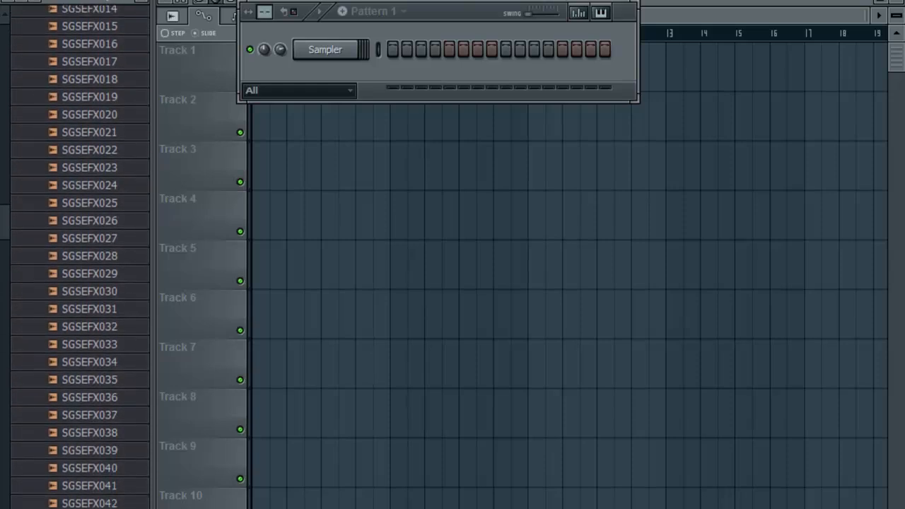
scroll("down", 3)
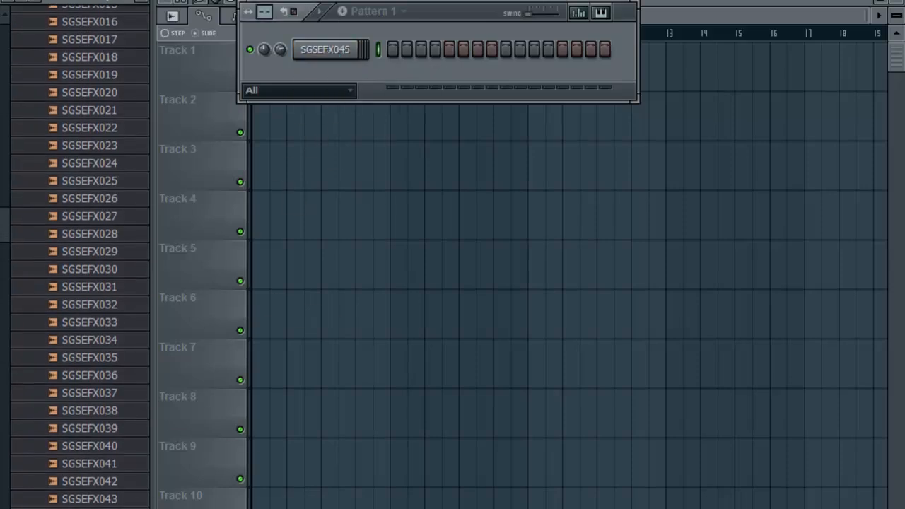
Scroll the SG_SOUND_EFX list to reach SGSEFX045, SGSEFX046 and SGSEFX050 for the Channel Rack
scroll("down", 3)
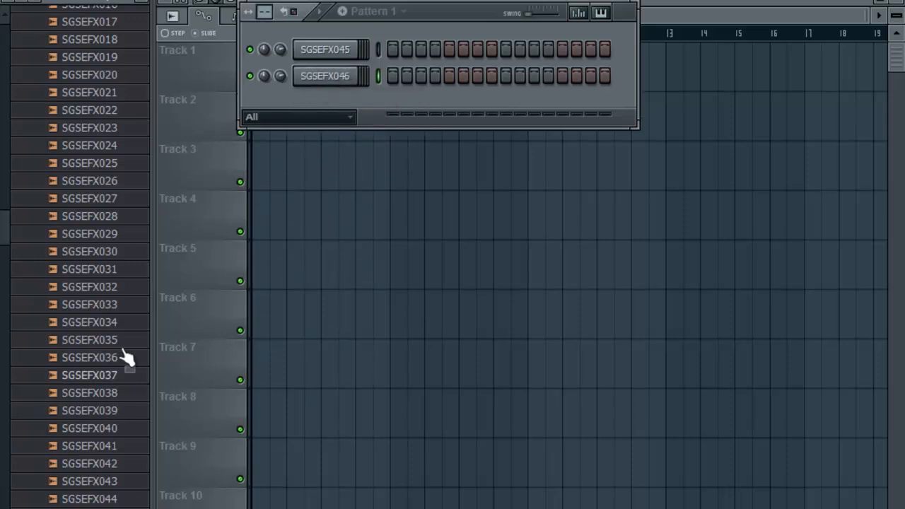
scroll("down", 3)
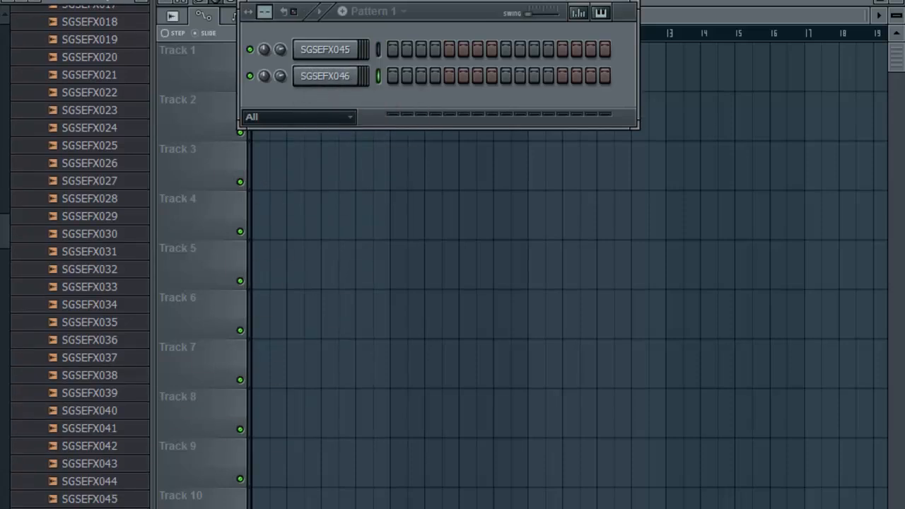
scroll("down", 3)
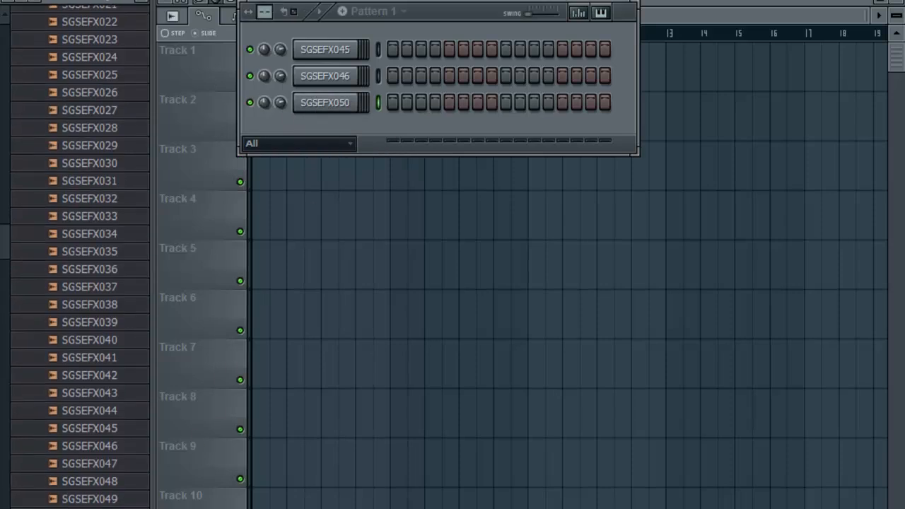
scroll("down", 3)
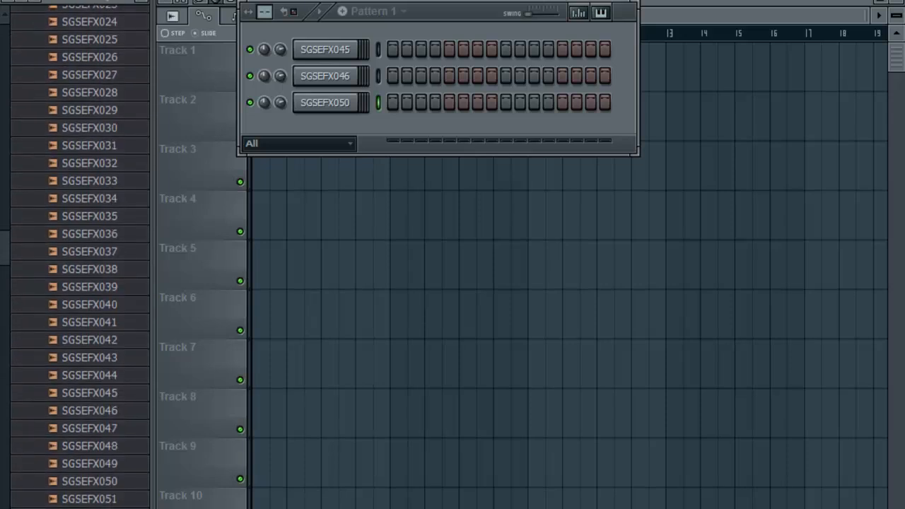
scroll("down", 3)
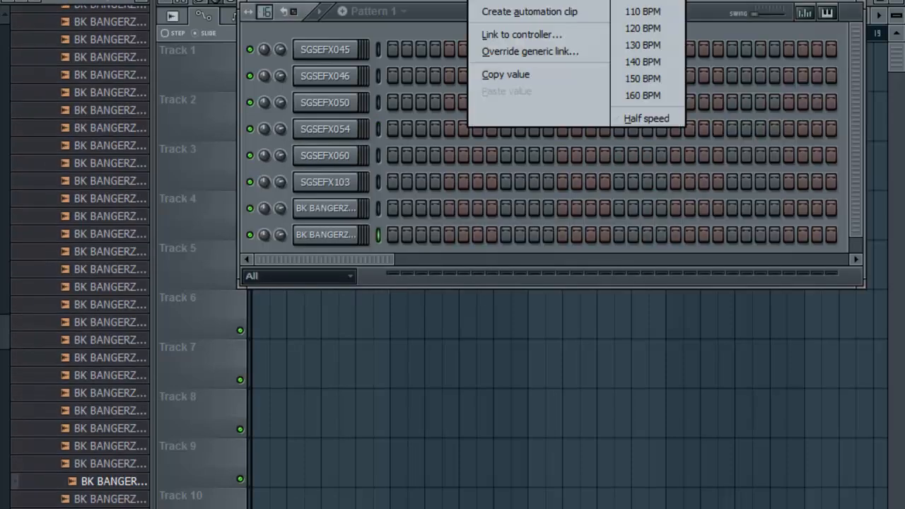
Choose a preset project tempo and play the pattern with all eight channels on the first step
left_click(258, 20)
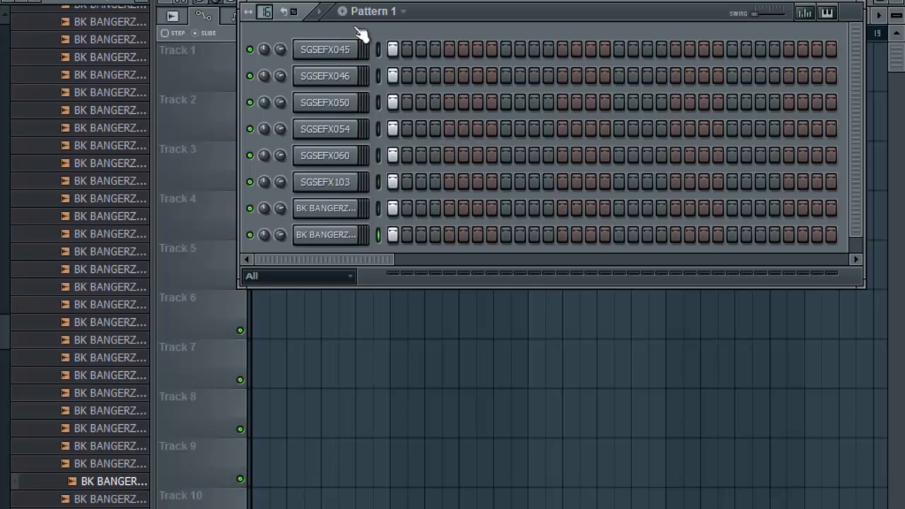
mouse_move(365, 35)
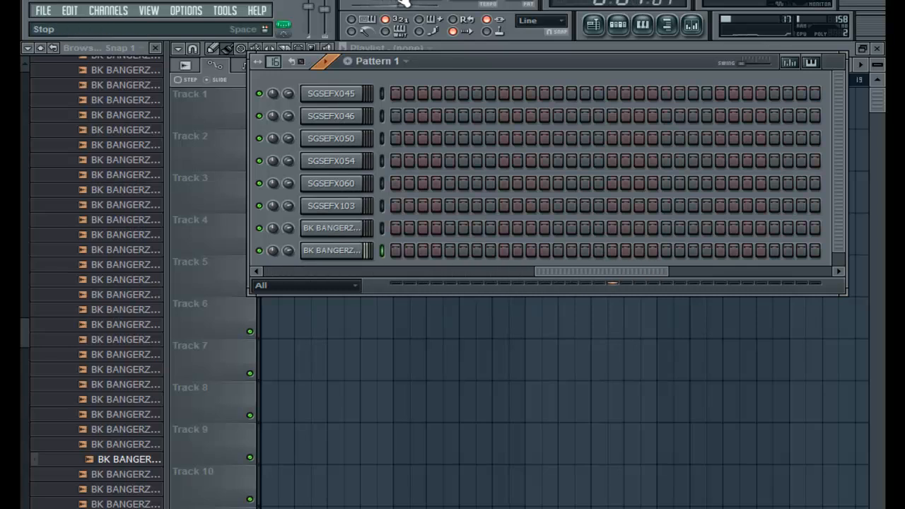
left_click(331, 116)
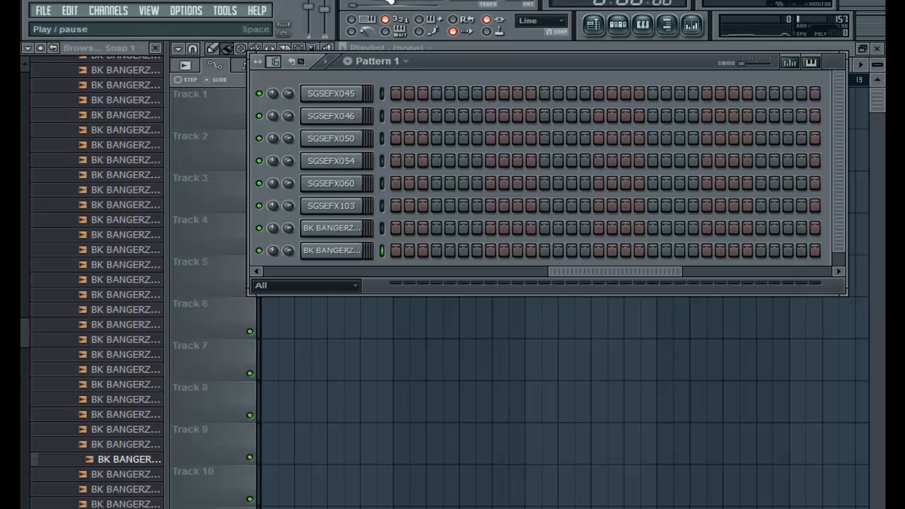
left_click(256, 271)
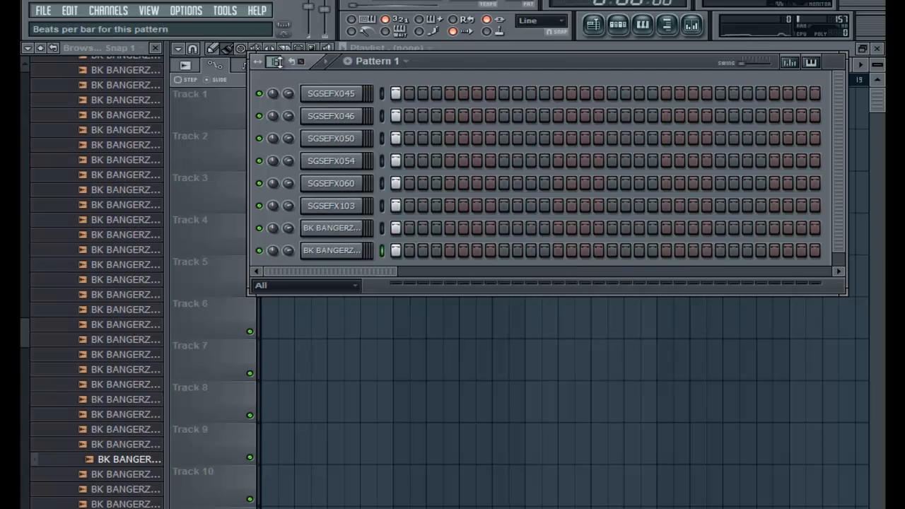
scroll("right", 3)
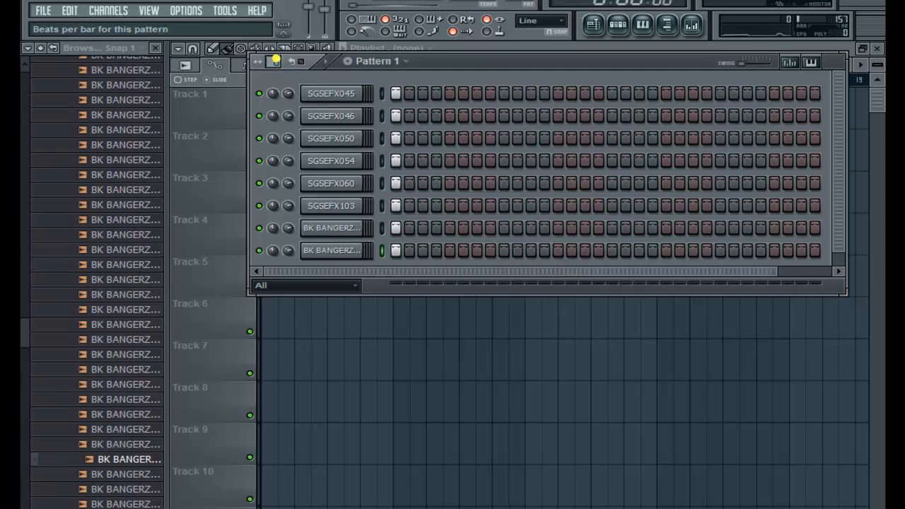
Play and stop the pattern with Space to hear the layered sound effects together
key("space")
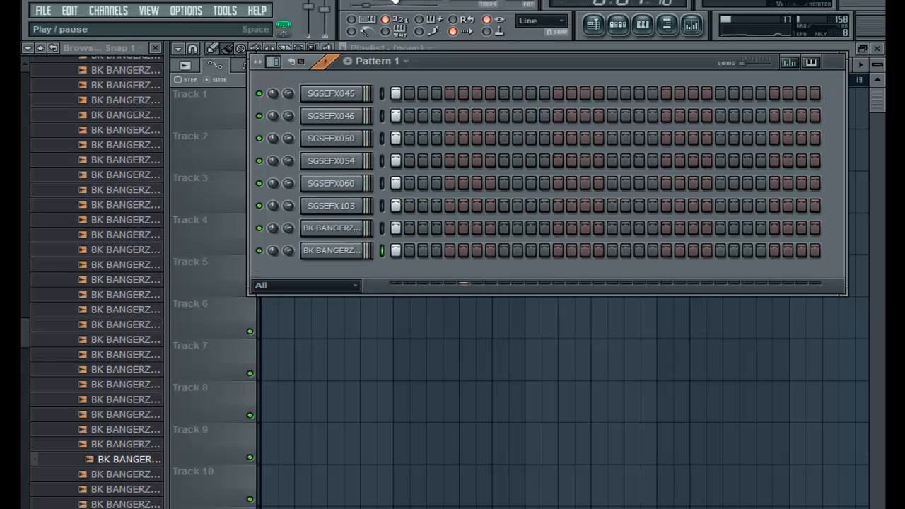
key("space")
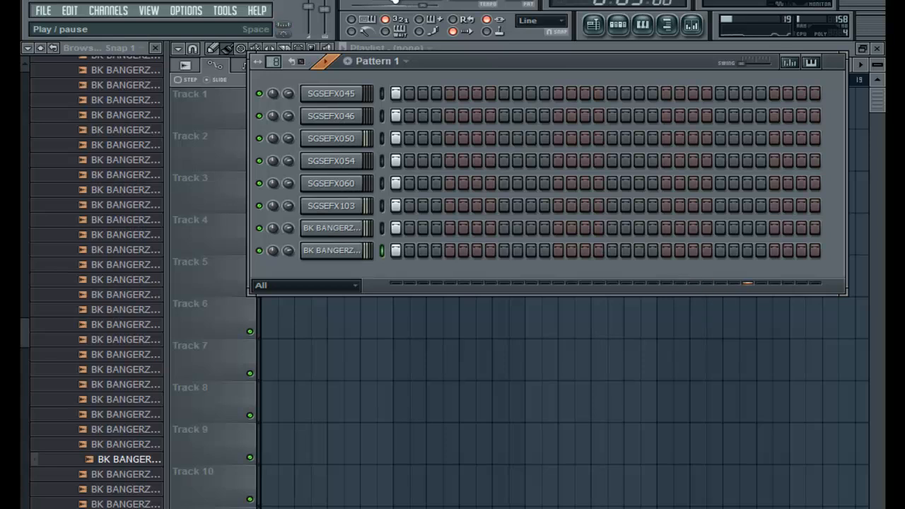
key("space")
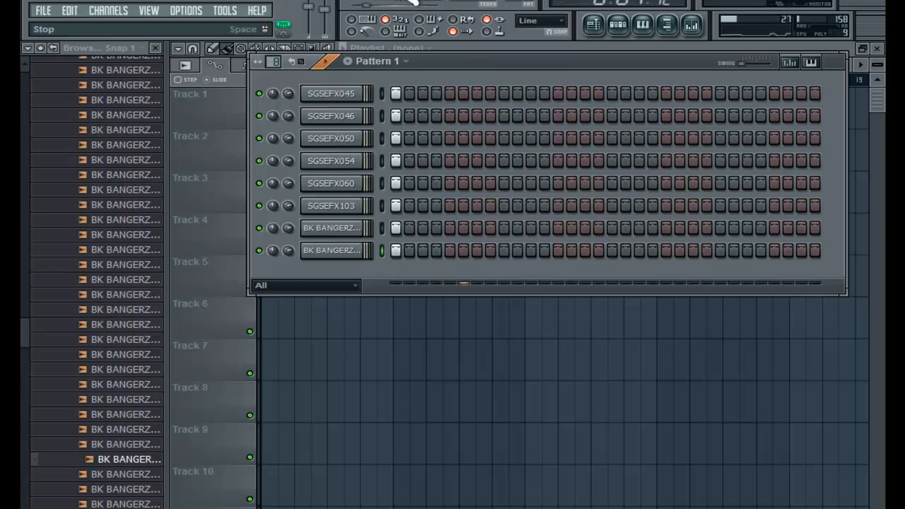
left_click(331, 93)
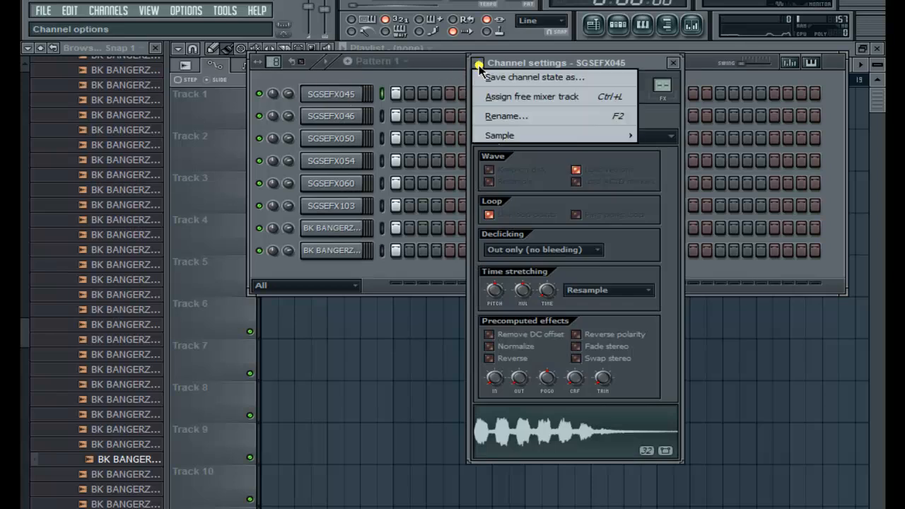
Assign the current sound-effect channel to a free mixer track via Channel options
left_click(532, 96)
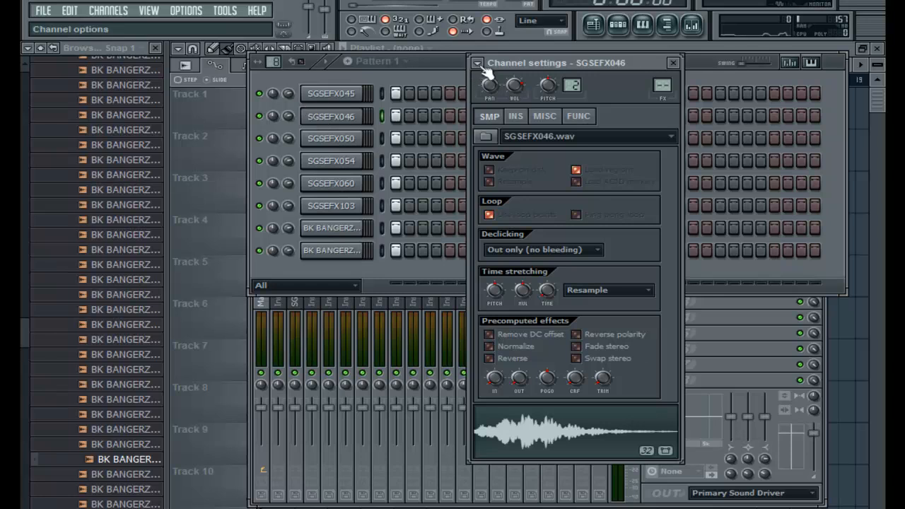
left_click(331, 139)
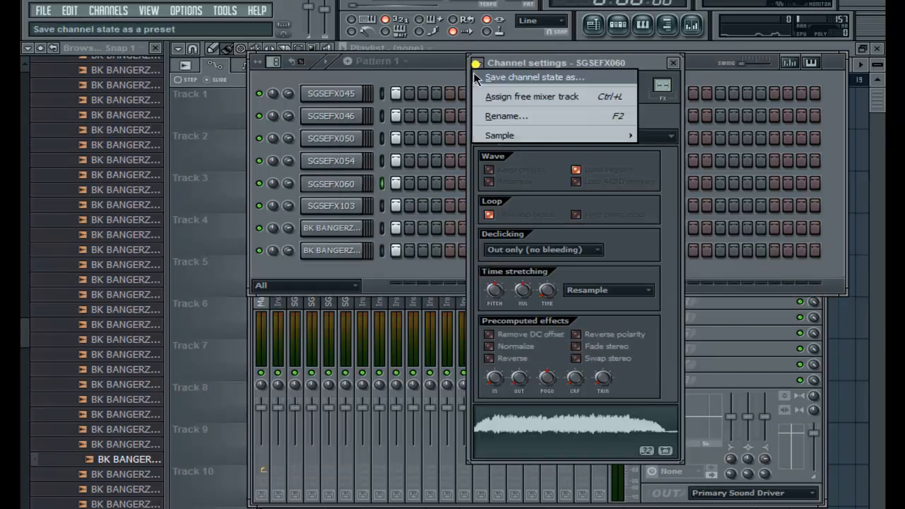
left_click(331, 207)
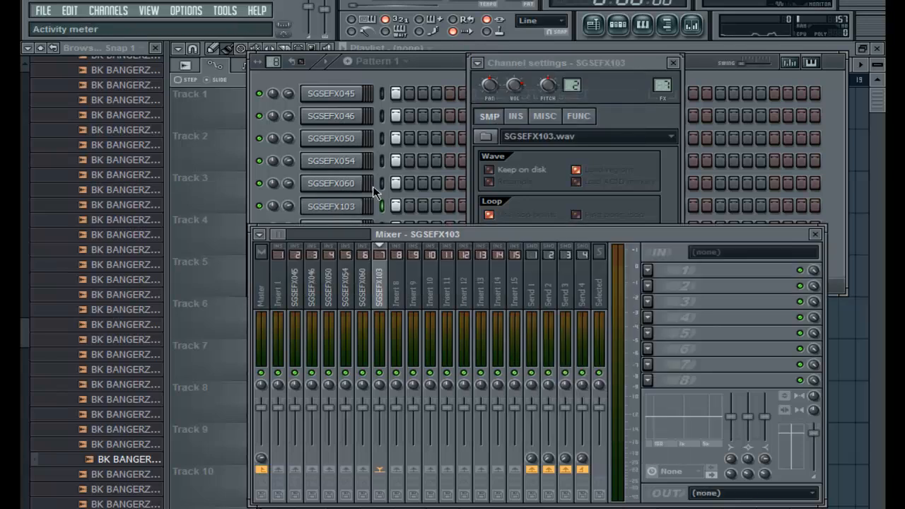
Route the BK BANGERZ TRAP TRANSITIONZ channel to its own free mixer track
left_click(672, 62)
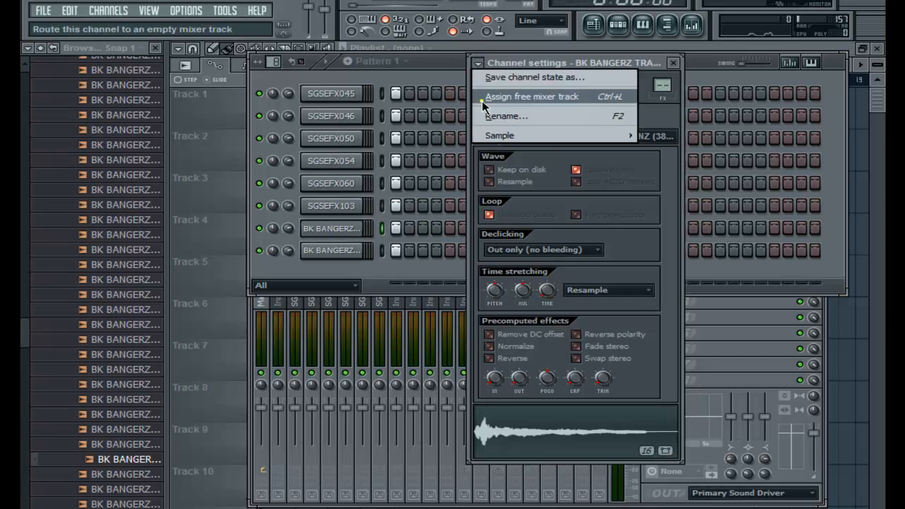
left_click(531, 96)
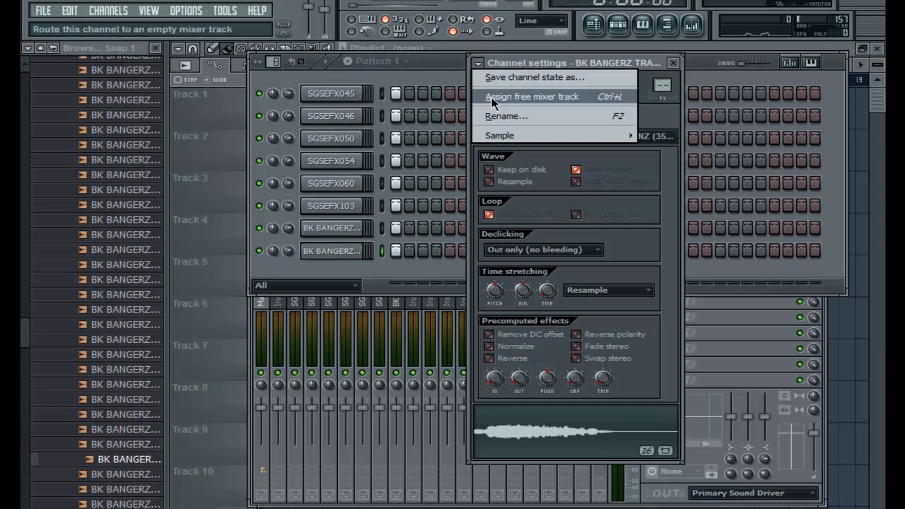
left_click(532, 96)
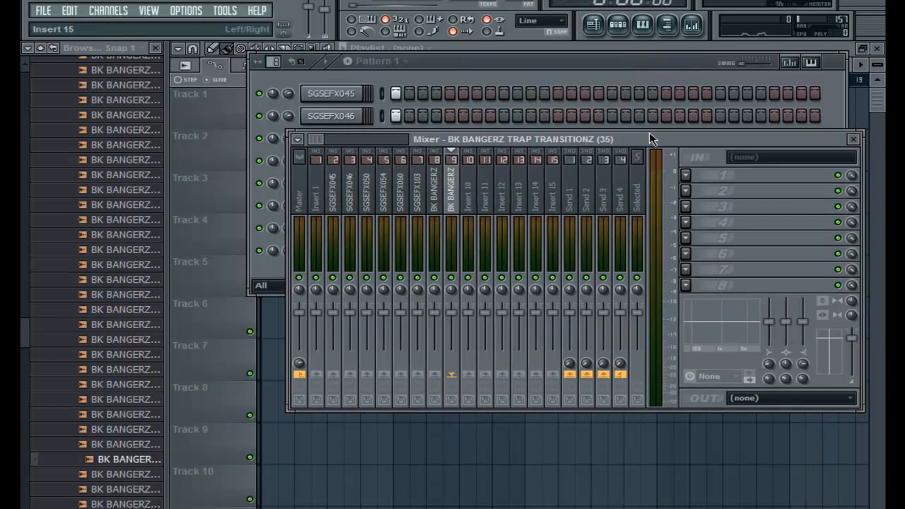
Select the SGSEFX045 insert and pull its Parametric EQ 2 low shelf down to about -12 dB
left_click(333, 191)
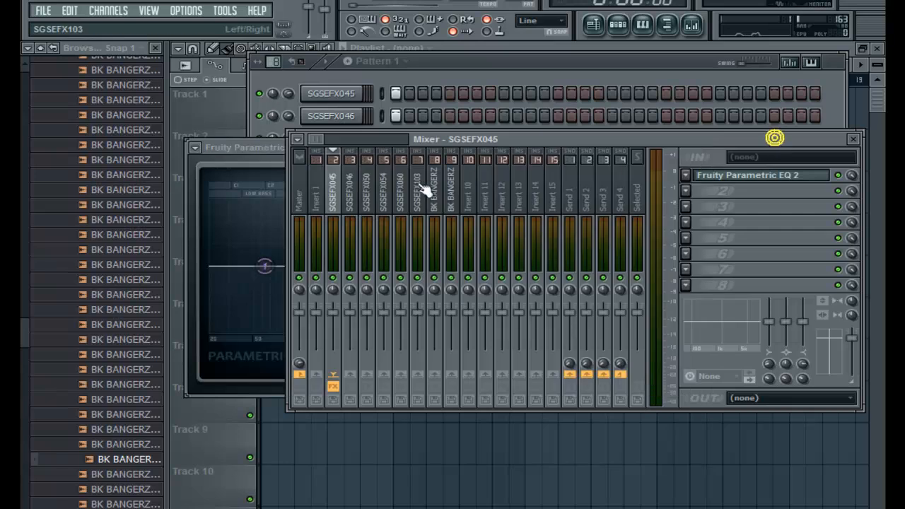
left_click(757, 176)
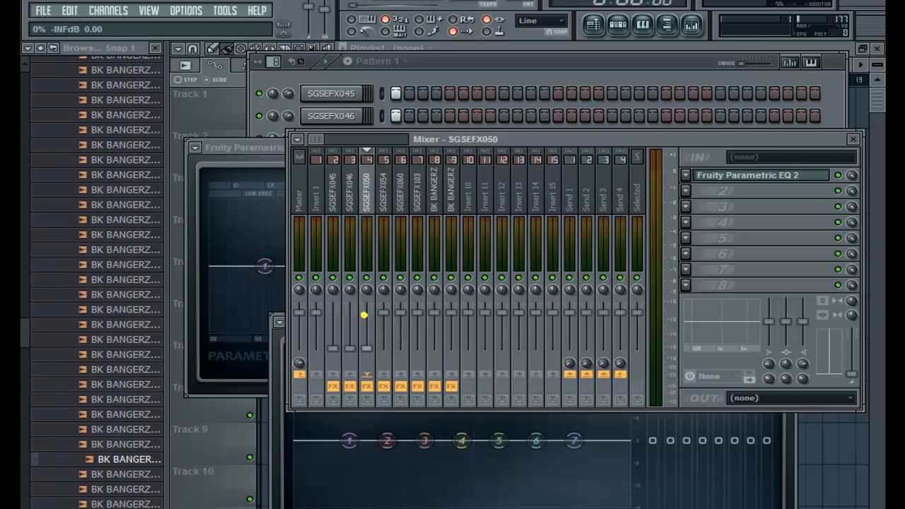
left_click(382, 191)
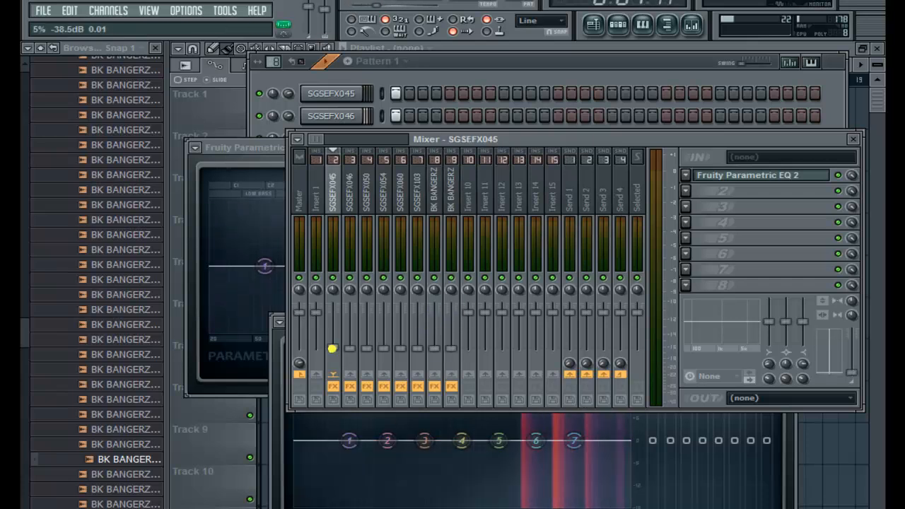
left_click_drag(332, 348, 332, 318)
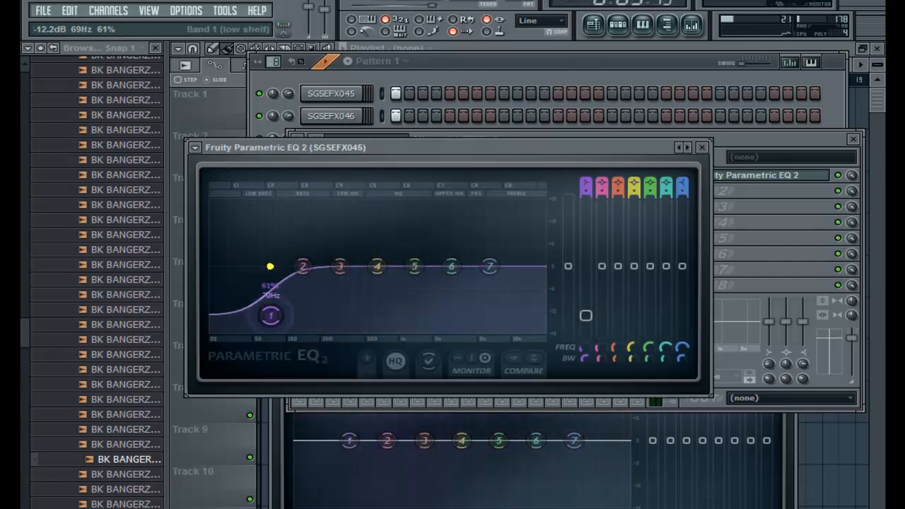
Raise the SGSEFX045 low cut to about 1 kHz and refine its EQ curve
left_click_drag(270, 317, 412, 328)
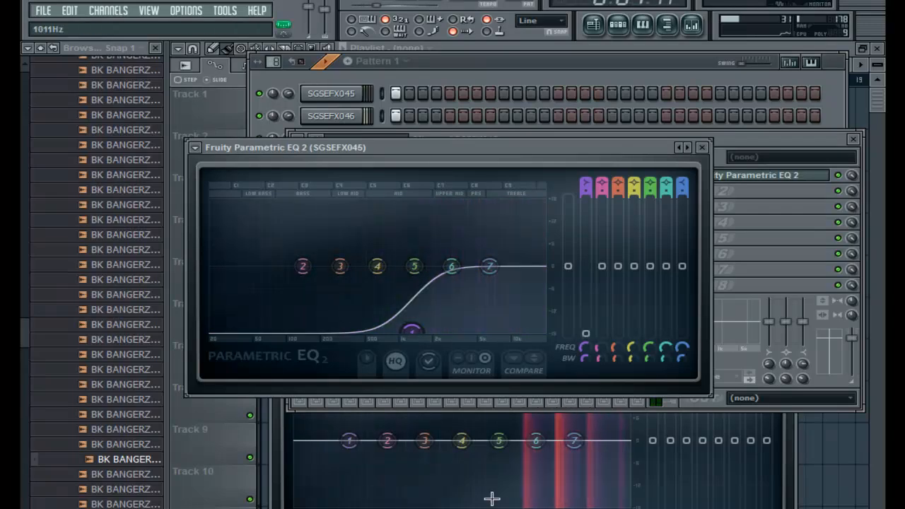
left_click_drag(489, 266, 489, 258)
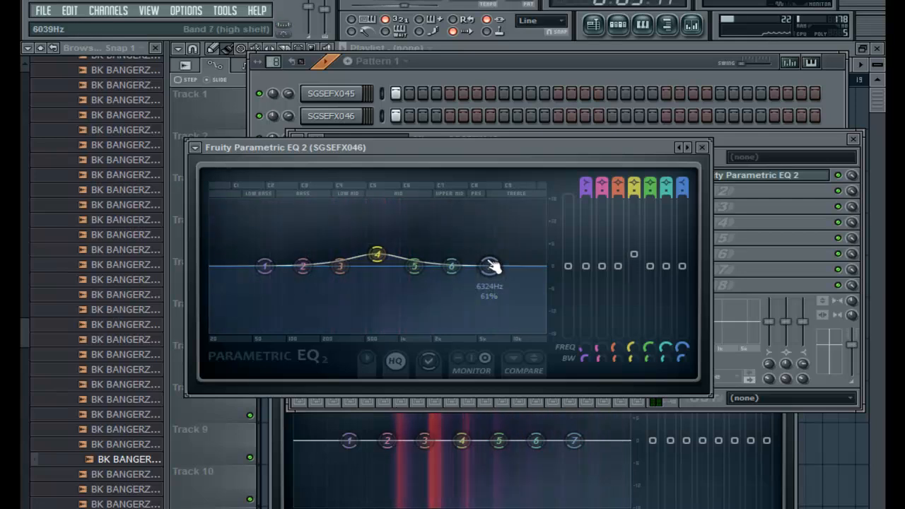
Roll off both the high and low ends on the SGSEFX046 Parametric EQ 2
left_click_drag(493, 266, 451, 297)
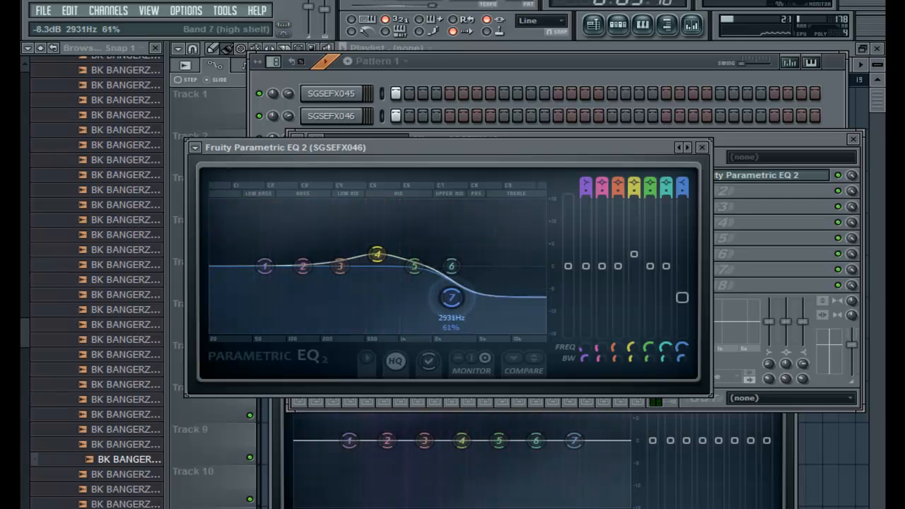
left_click_drag(263, 265, 278, 312)
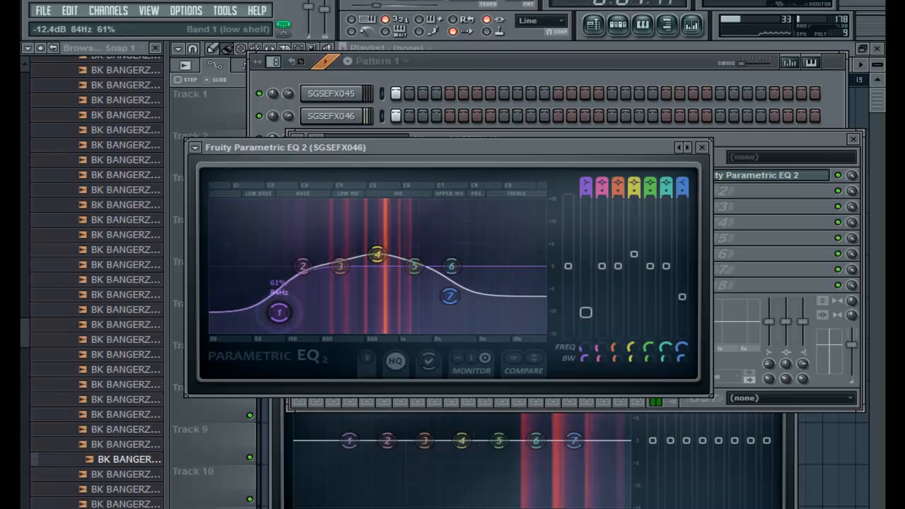
left_click_drag(277, 313, 286, 328)
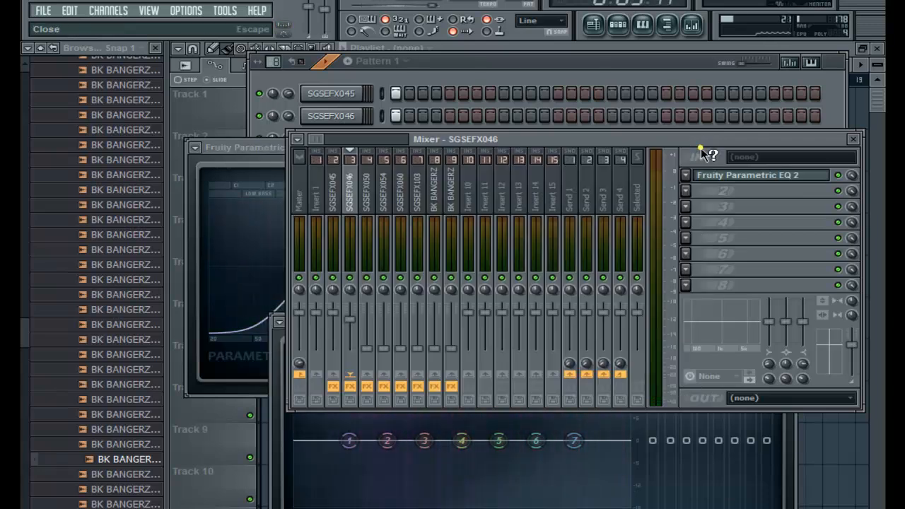
Bring the SGSEFX050 mixer insert down to about -10 dB
left_click(366, 198)
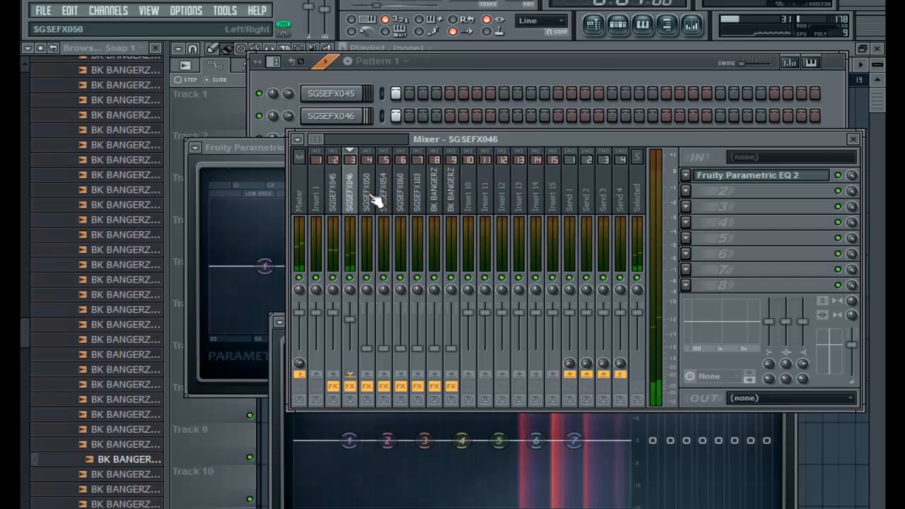
left_click(368, 349)
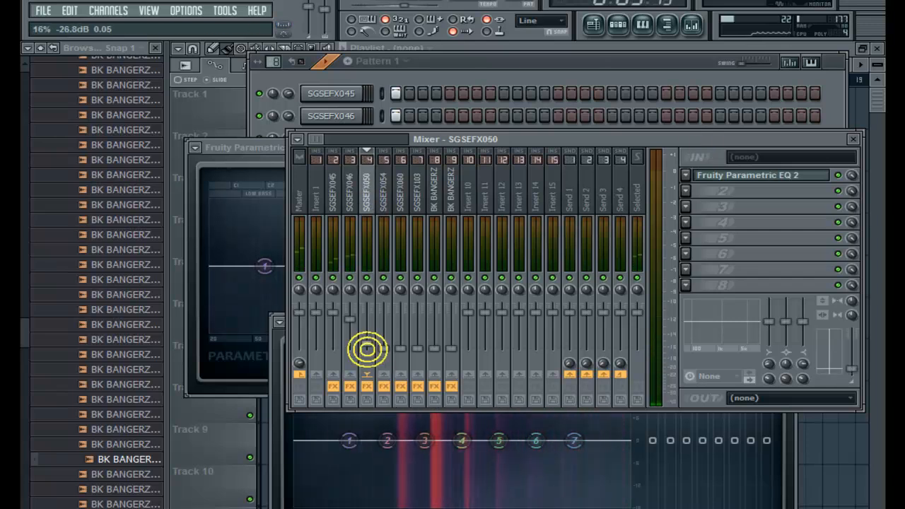
left_click_drag(366, 351, 367, 328)
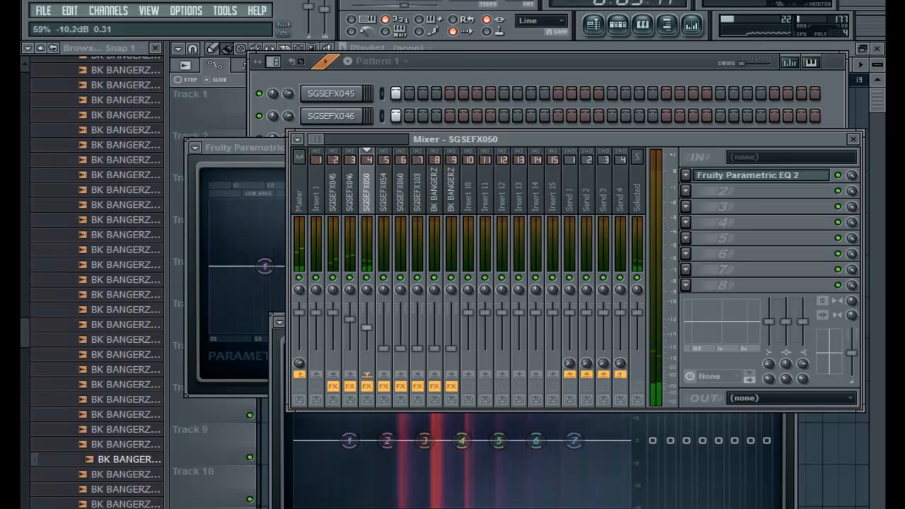
mouse_move(441, 197)
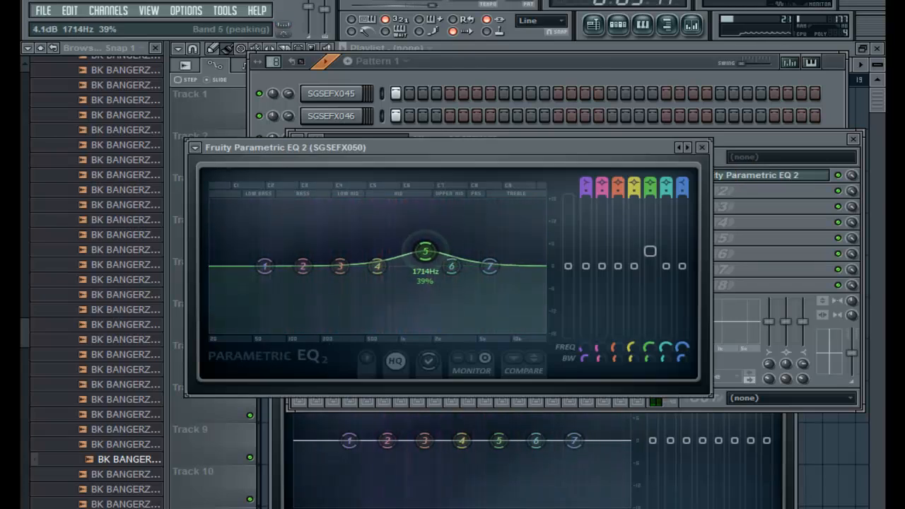
Boost the SGSEFX050 EQ midrange with band 6 near 1.7 kHz
left_click_drag(424, 252, 430, 246)
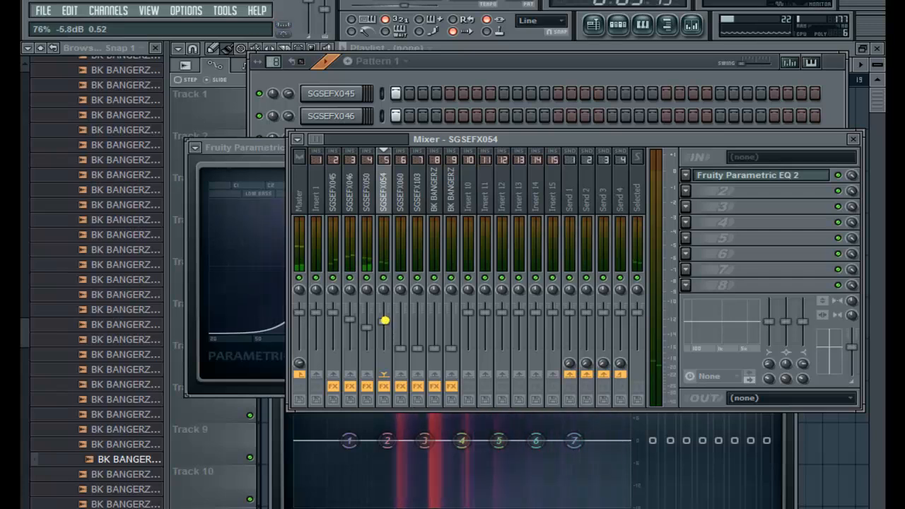
Trim the SGSEFX054 level near -5.8 dB and add a high shelf around 6.8 kHz
left_click_drag(384, 320, 384, 314)
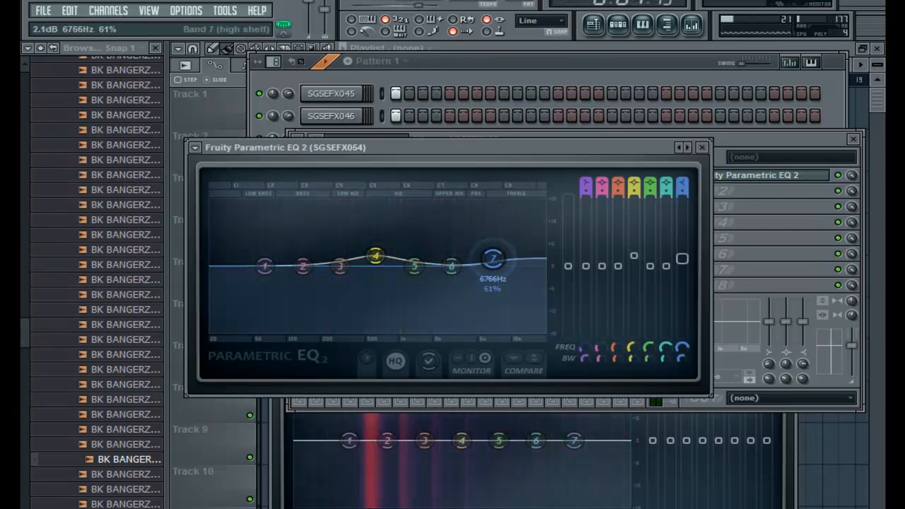
left_click_drag(263, 266, 303, 328)
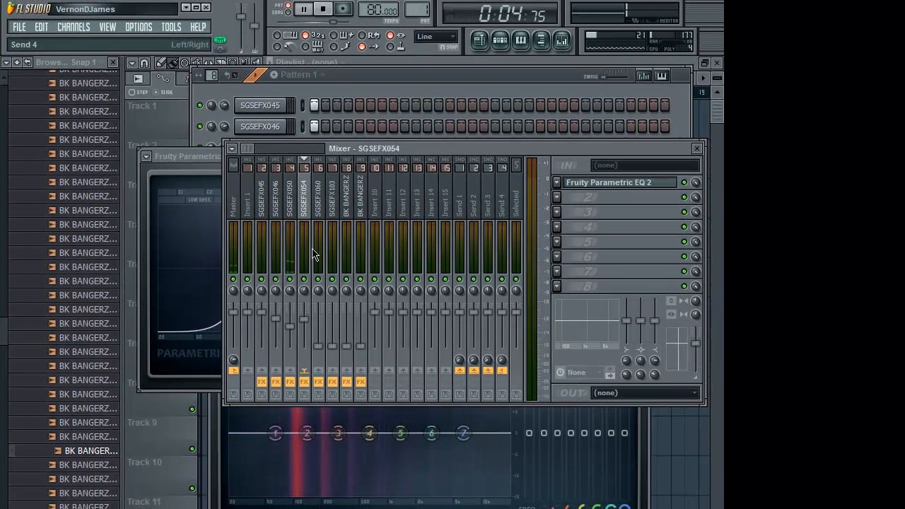
Select SGSEFX060, stop playback and bring up its Parametric EQ 2
left_click(318, 205)
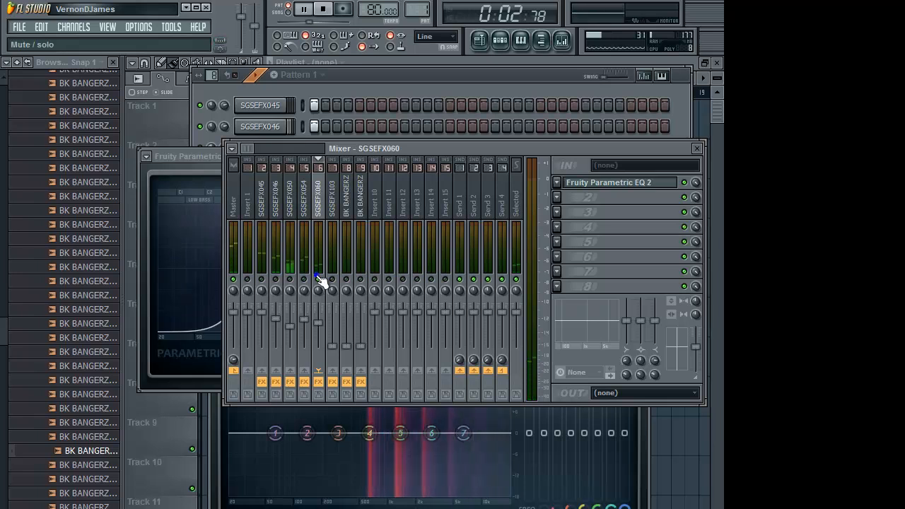
left_click(322, 8)
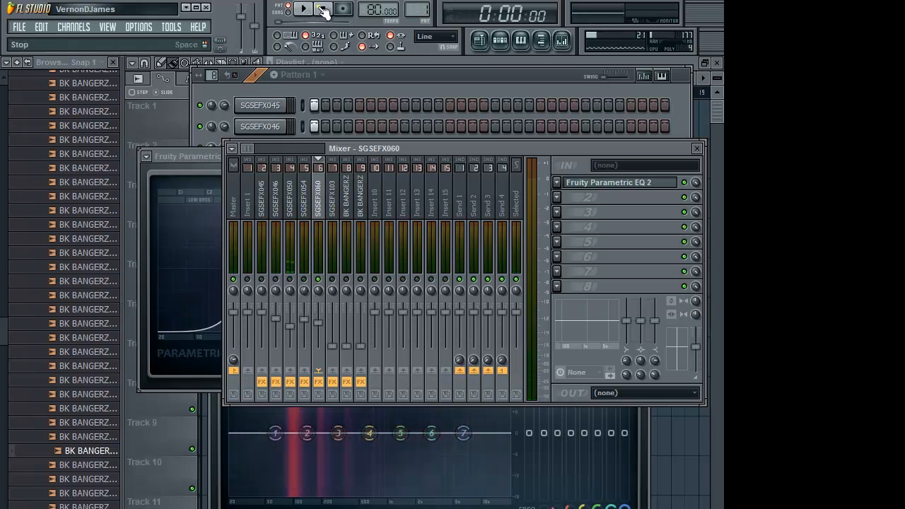
left_click(303, 9)
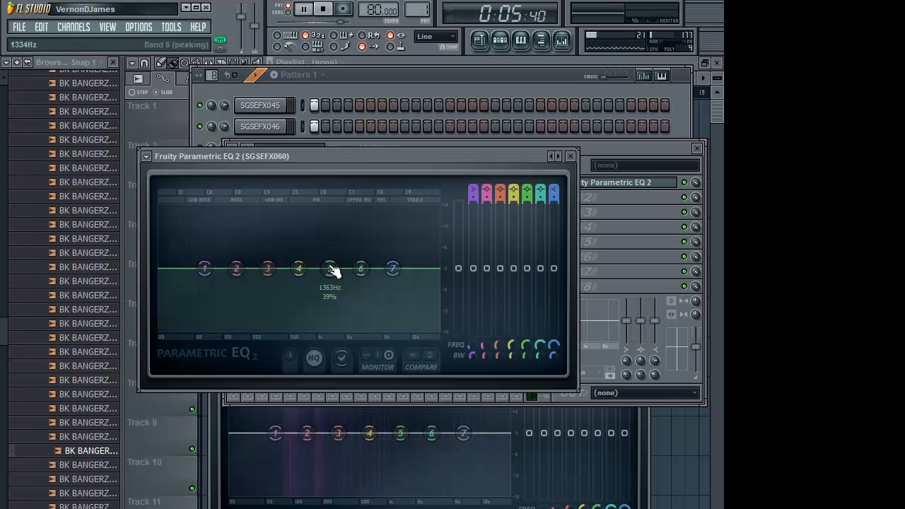
Boost SGSEFX060's band 4 by about +6 dB at 641 Hz
left_click_drag(331, 269, 298, 269)
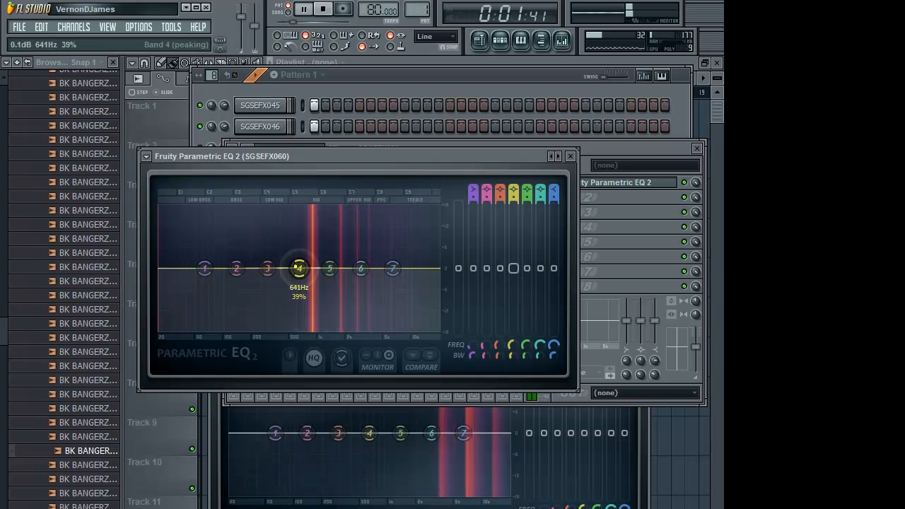
left_click_drag(298, 268, 297, 255)
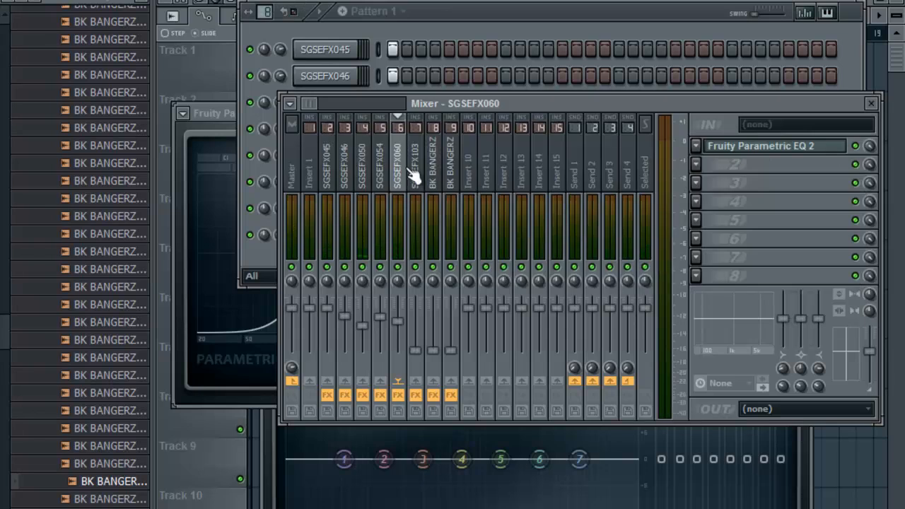
mouse_move(410, 176)
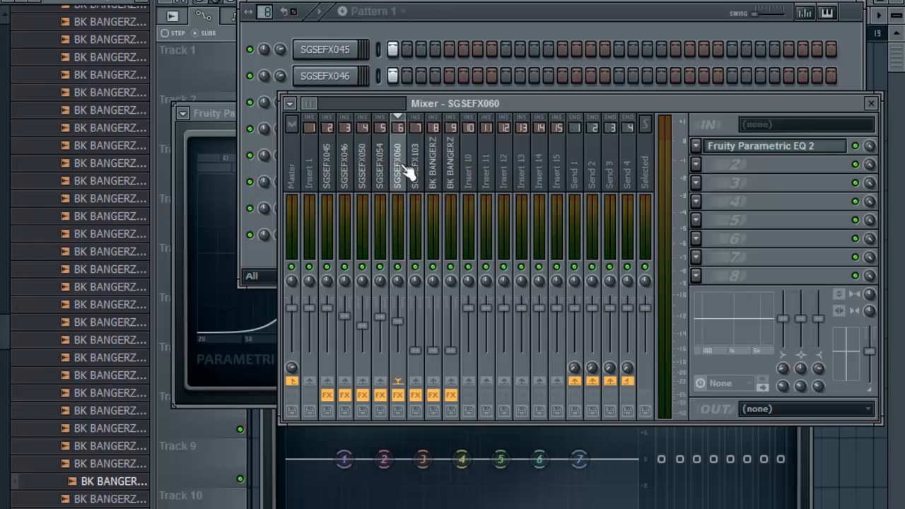
mouse_move(413, 169)
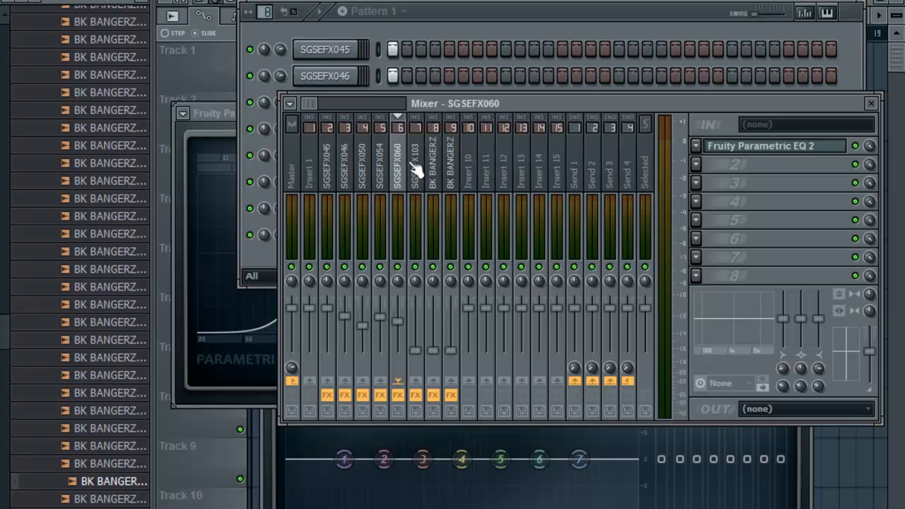
mouse_move(421, 158)
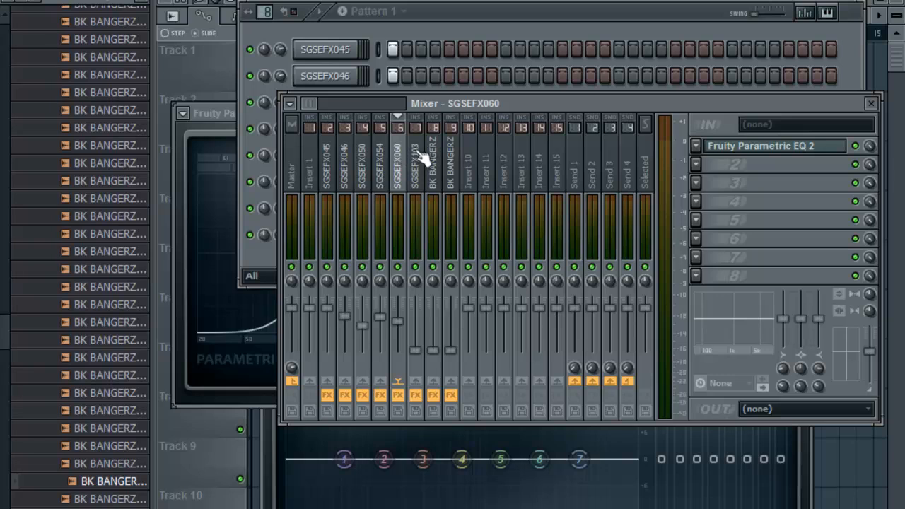
mouse_move(492, 42)
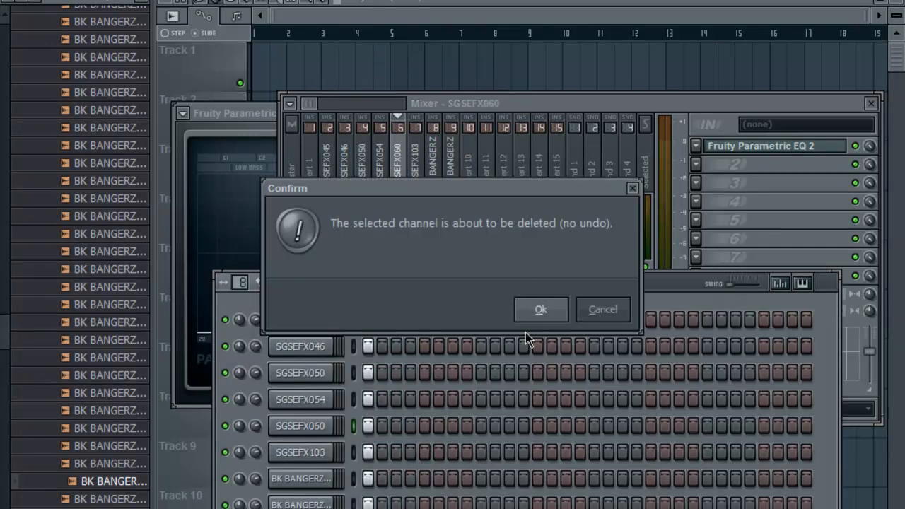
Confirm deleting the SGSEFX060 channel from the Channel Rack
left_click(540, 308)
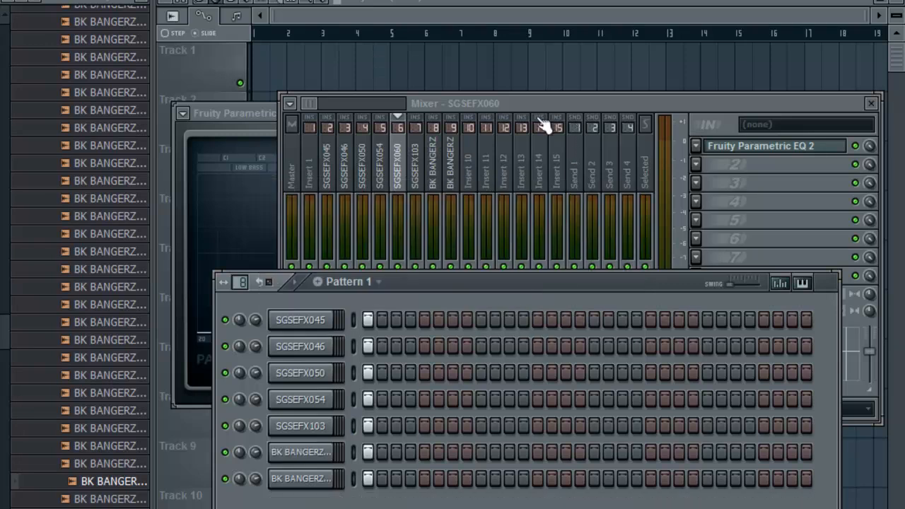
mouse_move(442, 1)
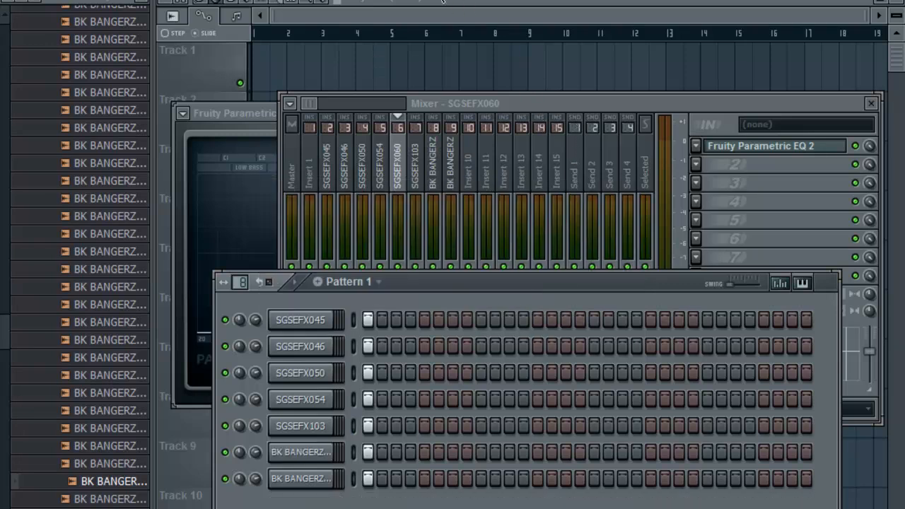
mouse_move(549, 155)
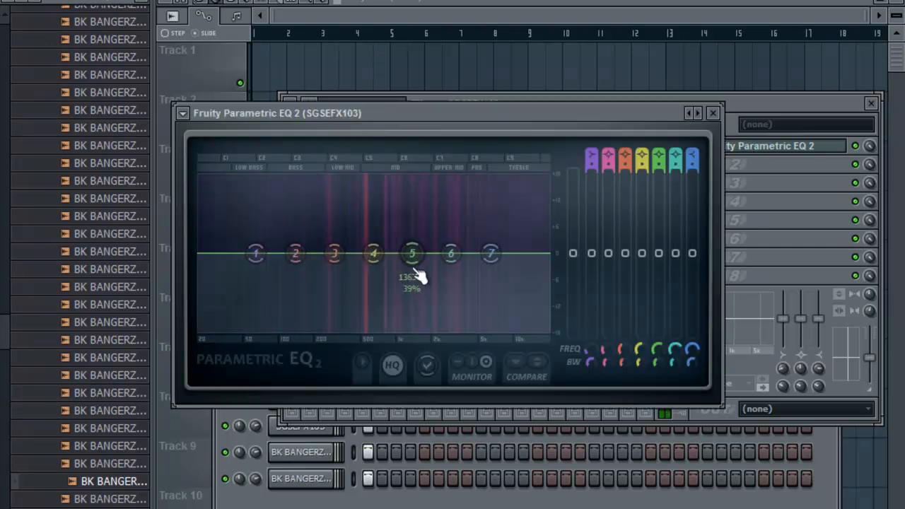
Boost SGSEFX103's mid band 5, top band 7 and low band 2 near 140 Hz
left_click_drag(412, 253, 408, 238)
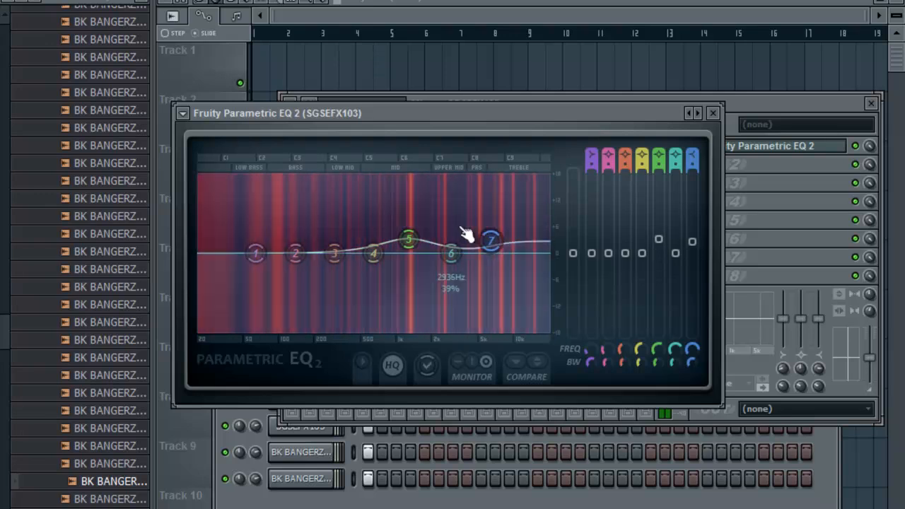
left_click_drag(451, 253, 295, 243)
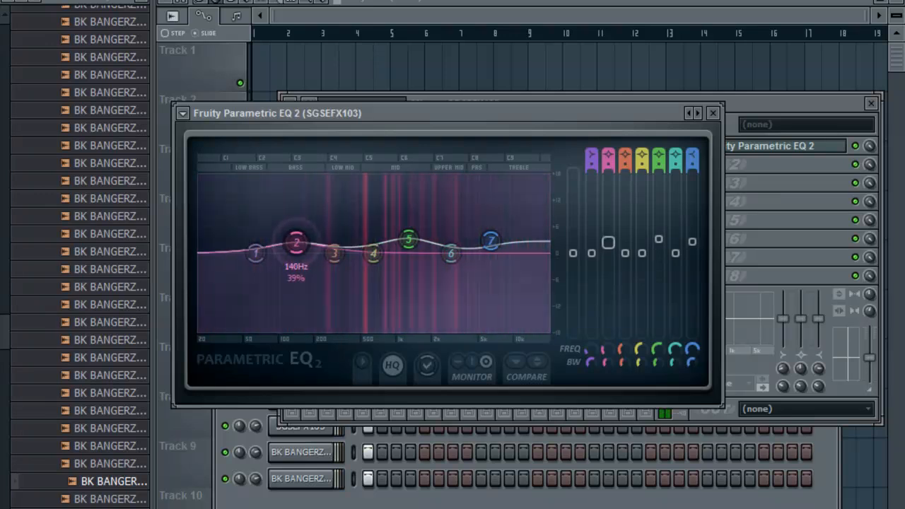
left_click_drag(254, 252, 261, 327)
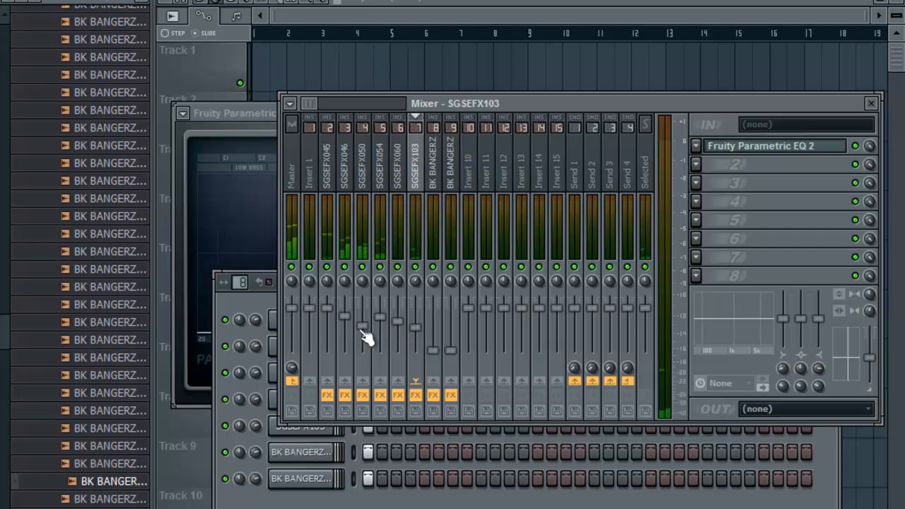
left_click(362, 162)
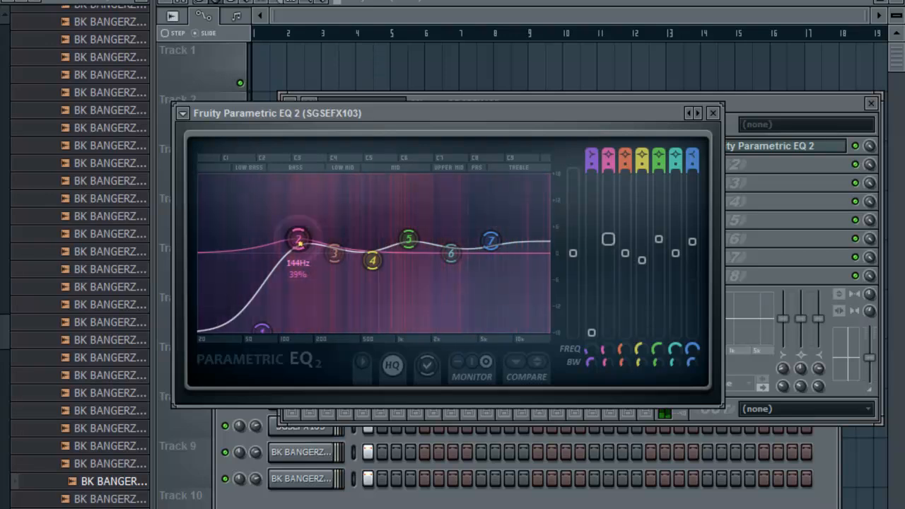
Pull bands 1 and 2 down for a steep low-end roll-off on SGSEFX103
left_click_drag(295, 241, 305, 285)
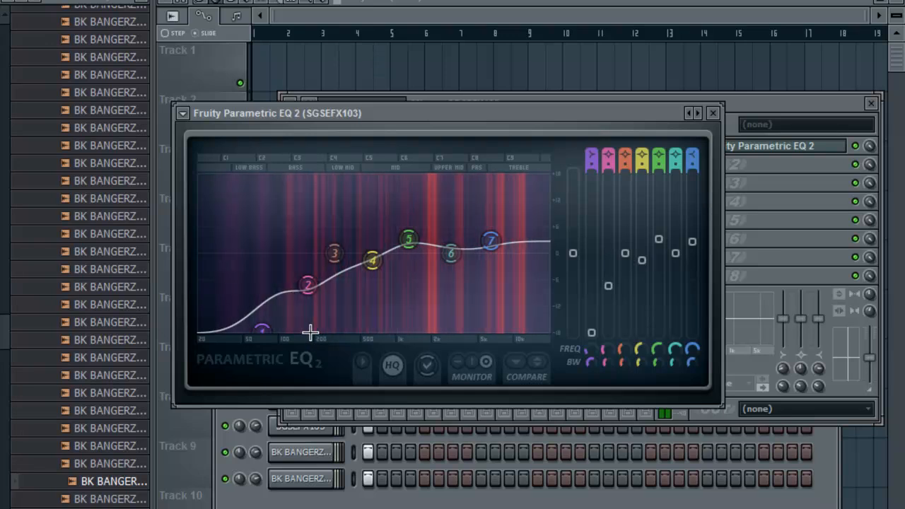
left_click_drag(308, 285, 305, 286)
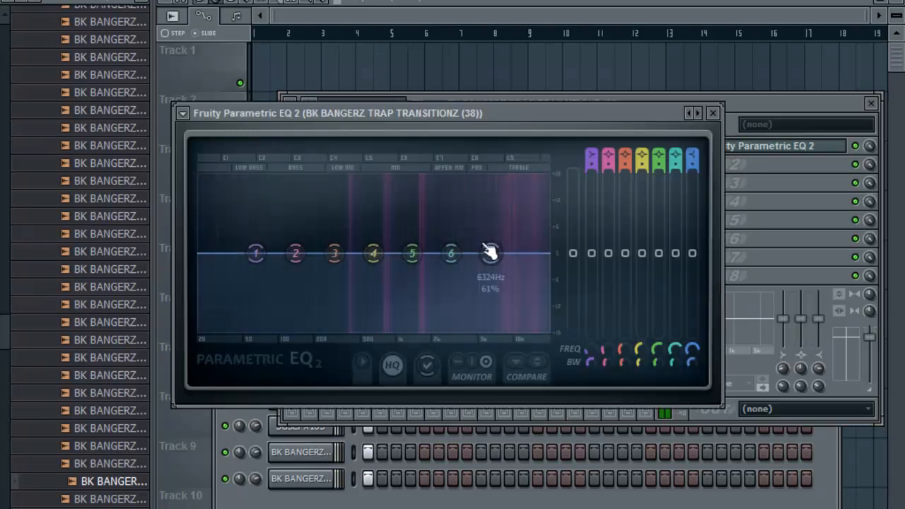
Raise the BK BANGERZ transition's high band and adjust its lowest band near 62 Hz
left_click_drag(489, 253, 492, 234)
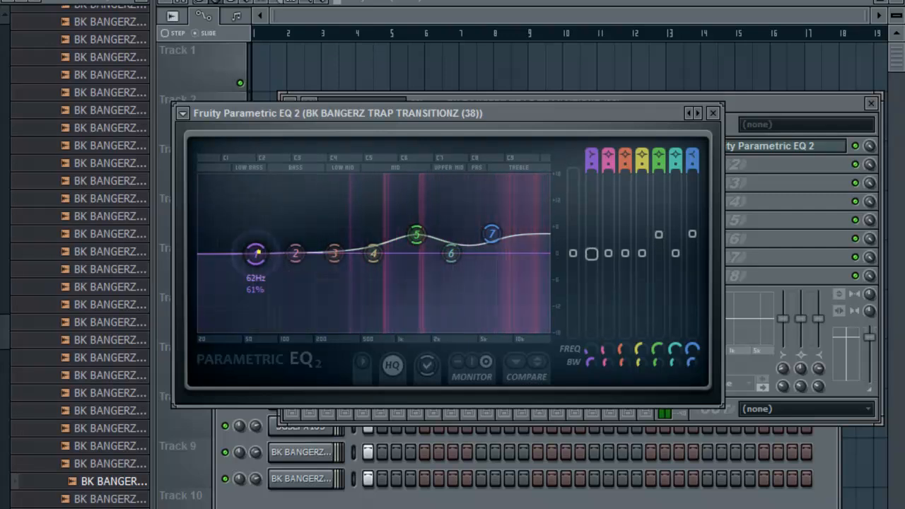
left_click_drag(255, 253, 318, 328)
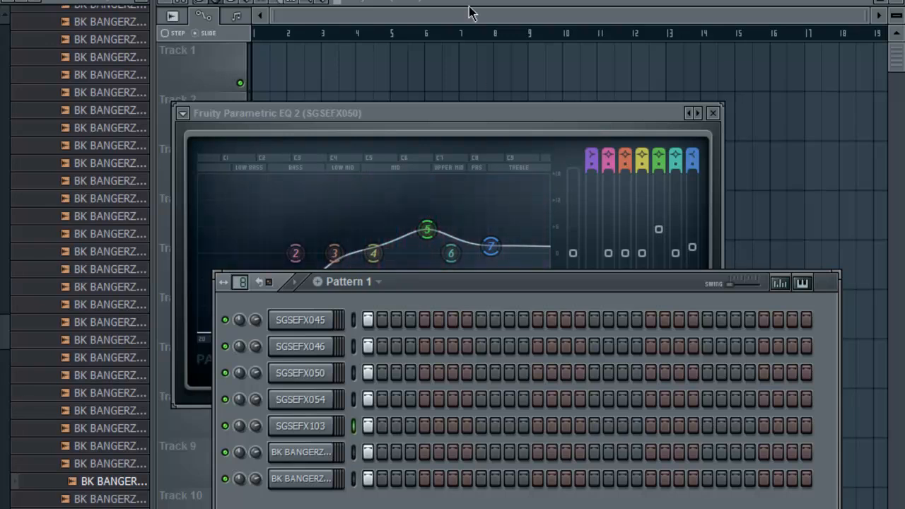
mouse_move(715, 433)
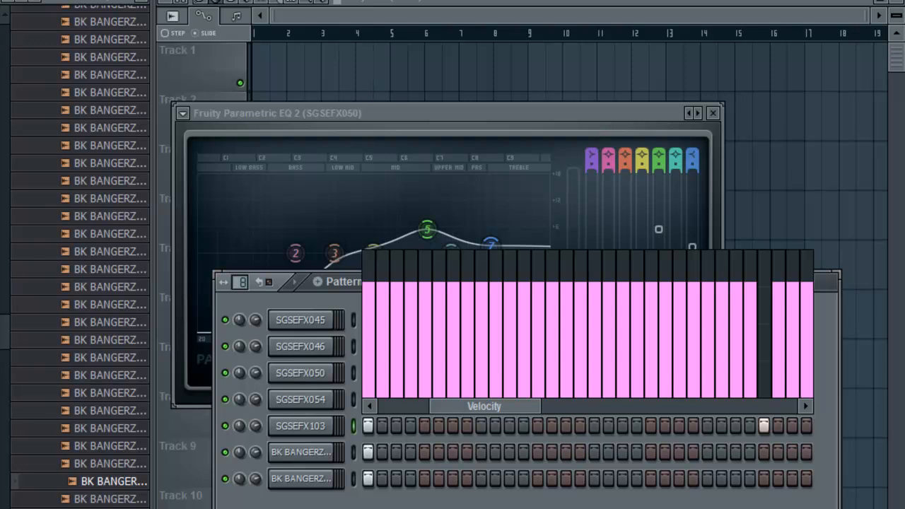
mouse_move(550, 282)
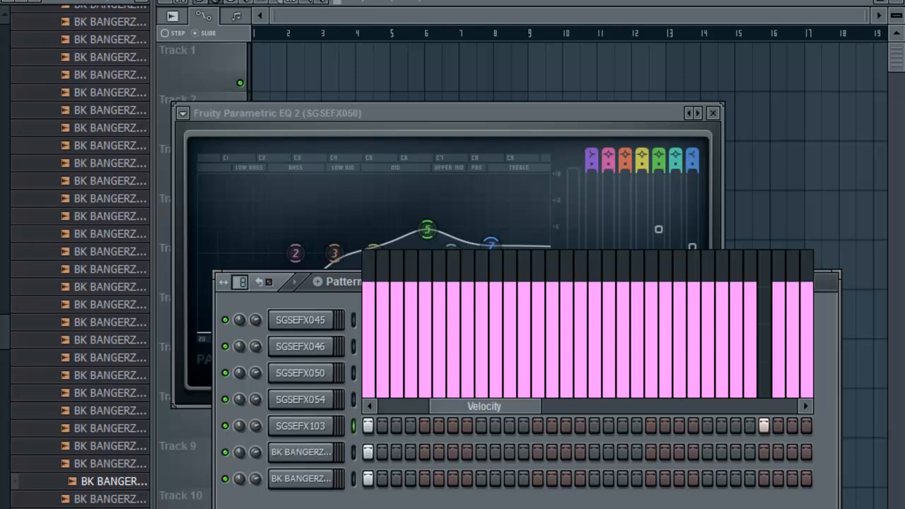
mouse_move(821, 299)
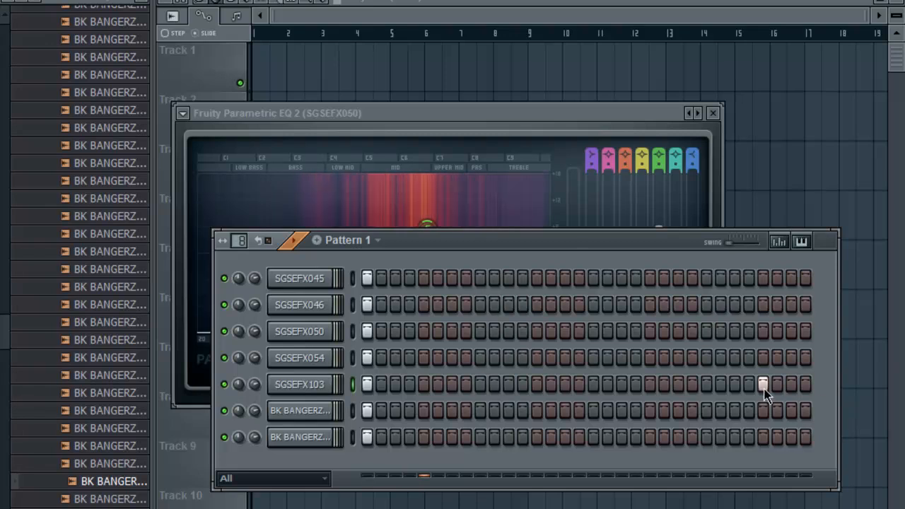
Add a late SGSEFX103 step and view the step velocity graph
left_click(771, 240)
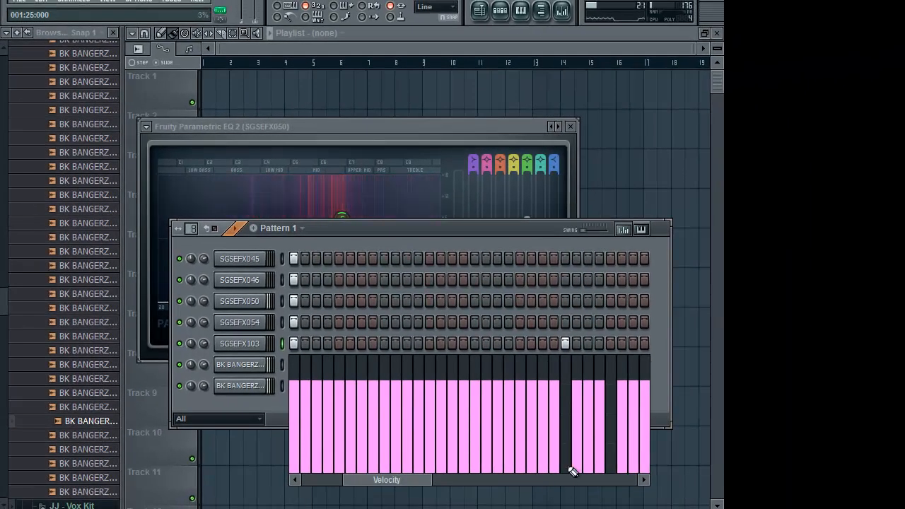
left_click(625, 229)
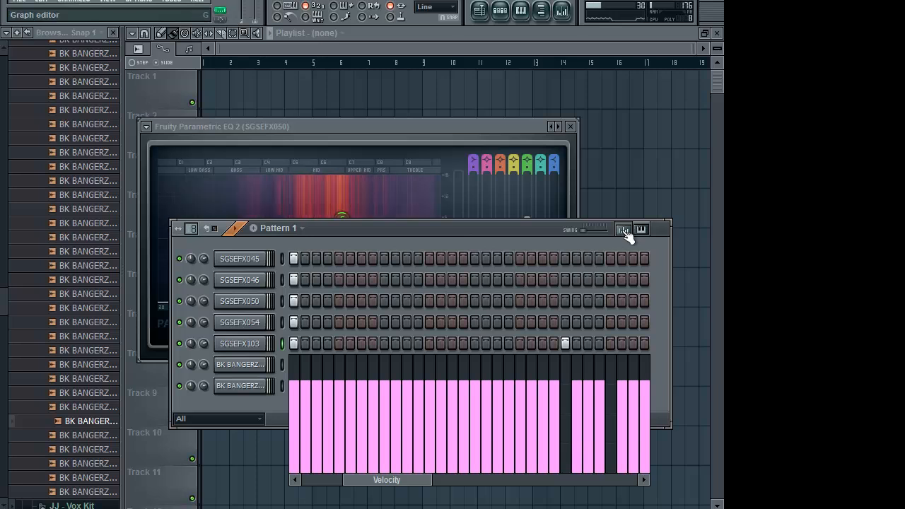
left_click(622, 229)
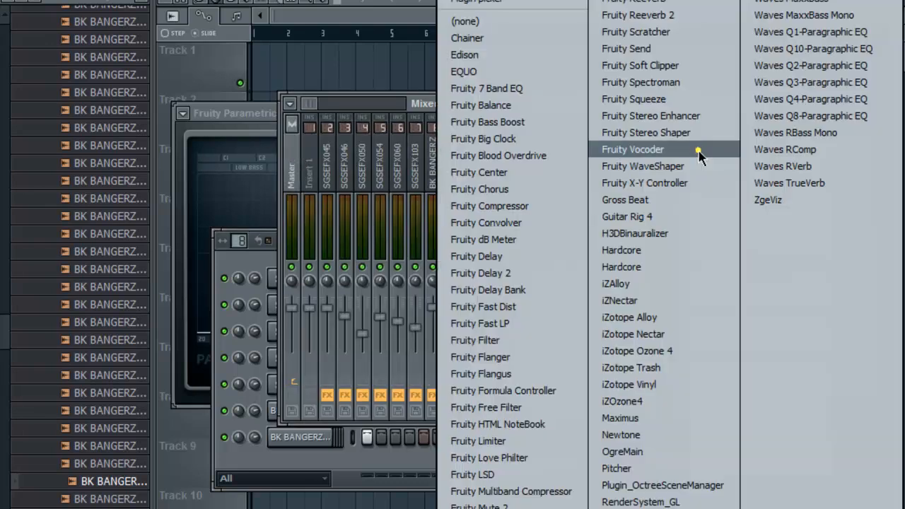
mouse_move(700, 150)
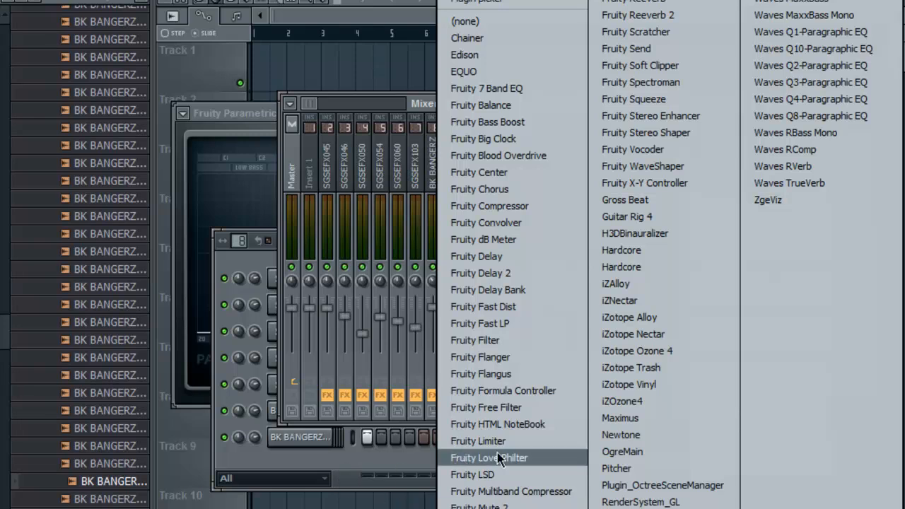
mouse_move(516, 224)
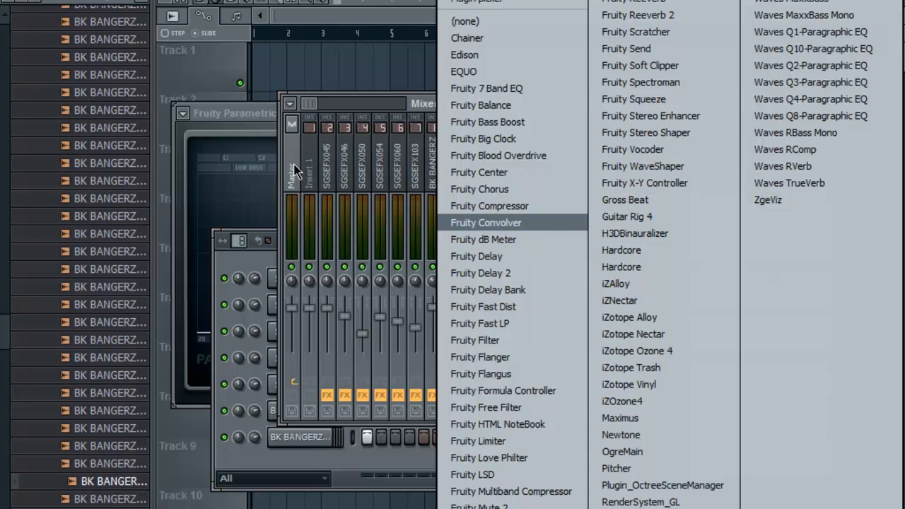
mouse_move(280, 170)
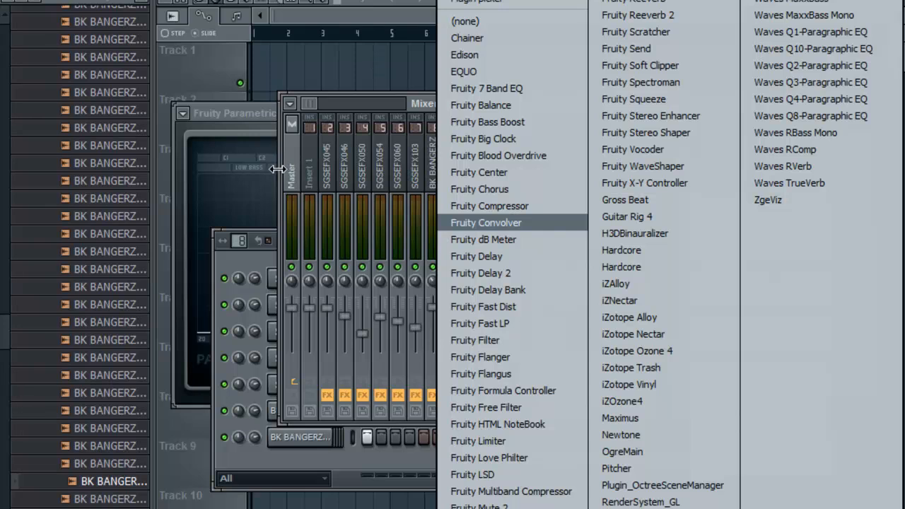
Load Fruity Convolver into a Master track effect slot
left_click(486, 222)
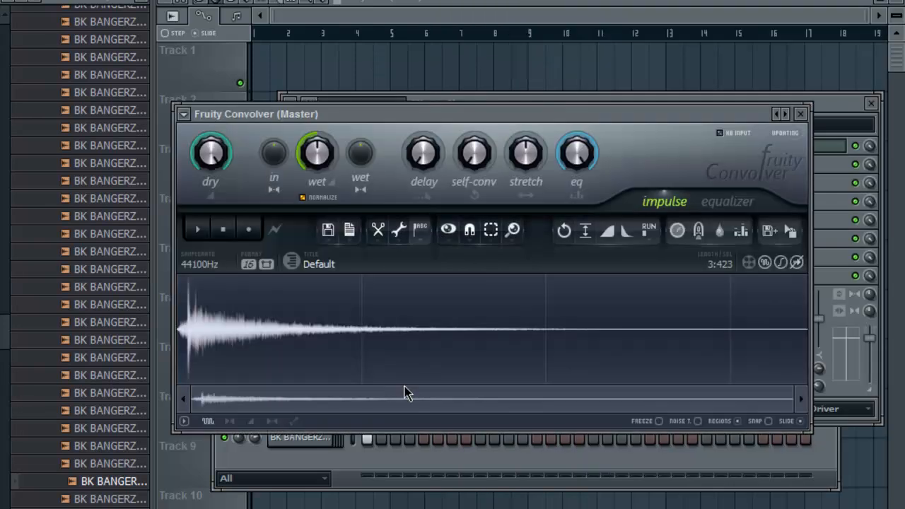
mouse_move(473, 183)
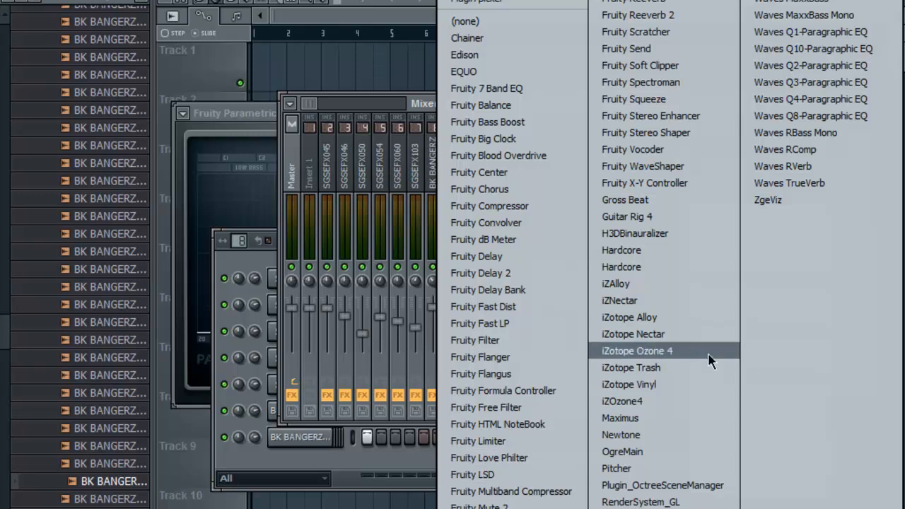
mouse_move(672, 356)
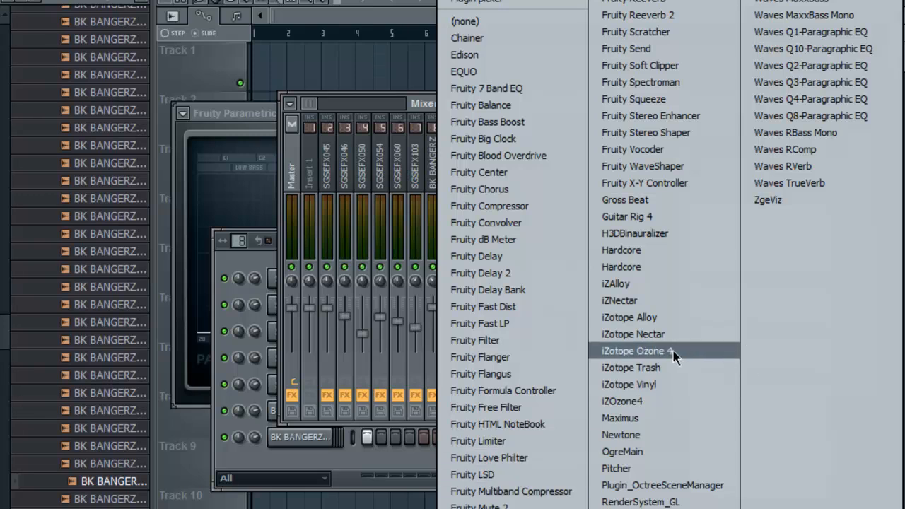
Load iZotope Ozone 4 on the Master, browse its Post and Broadcast presets, and close the list
left_click(637, 351)
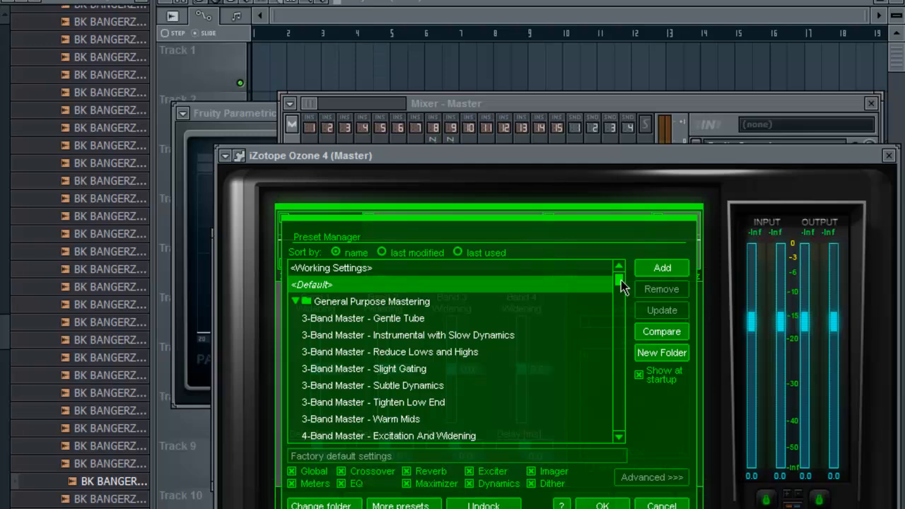
scroll("down", 3)
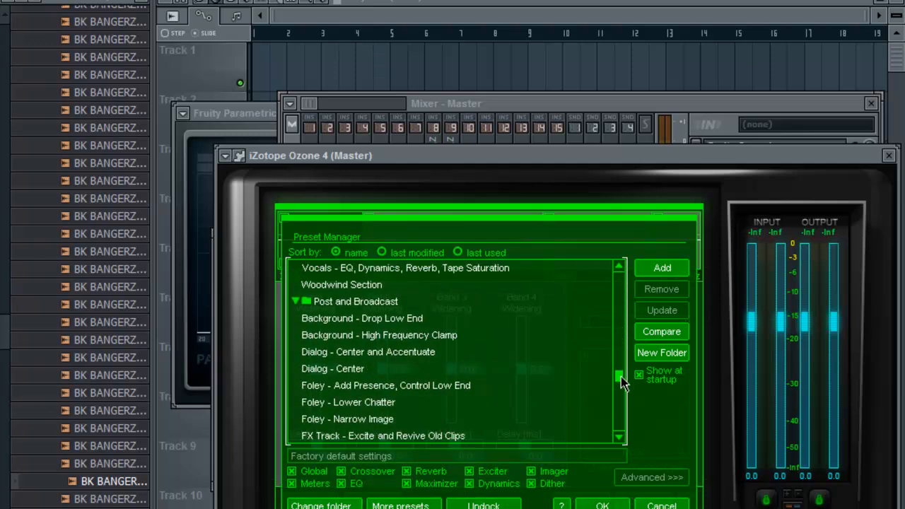
scroll("down", 3)
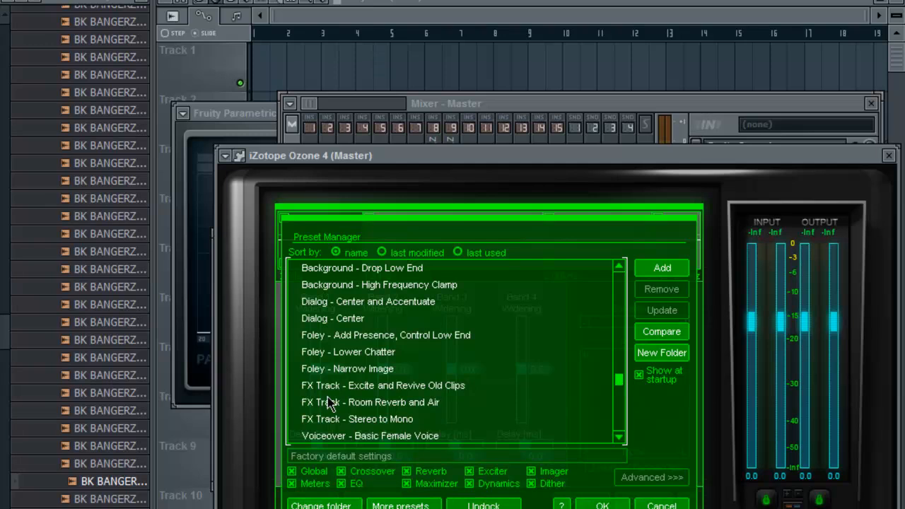
mouse_move(331, 405)
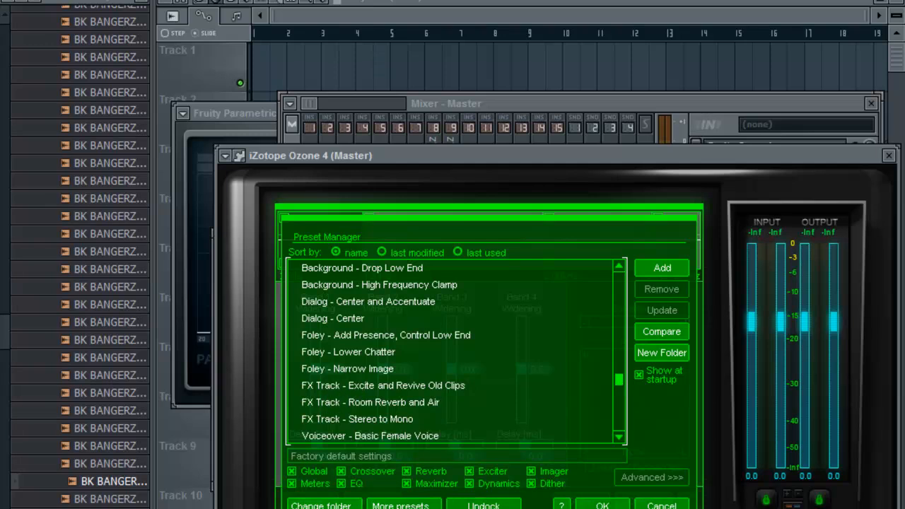
left_click(382, 384)
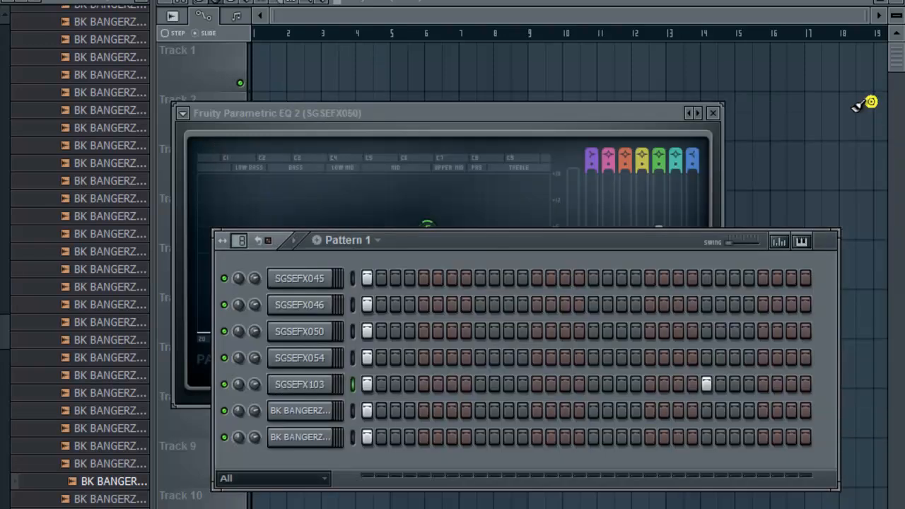
Bring up the Mixer and reach the Export formats in the File menu
left_click(713, 113)
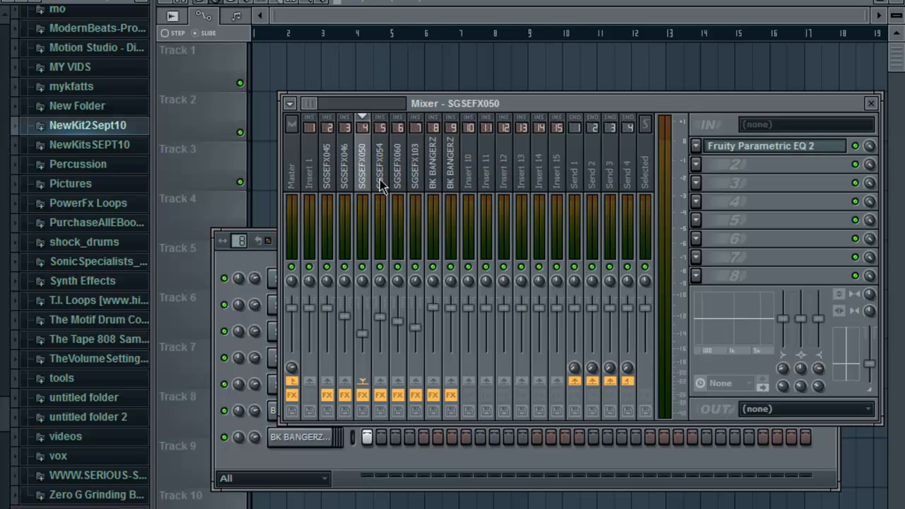
mouse_move(382, 184)
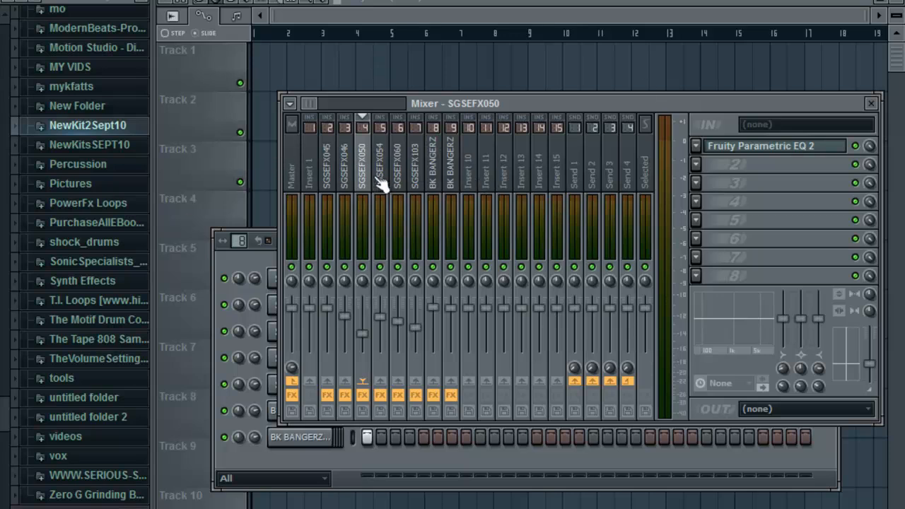
mouse_move(396, 173)
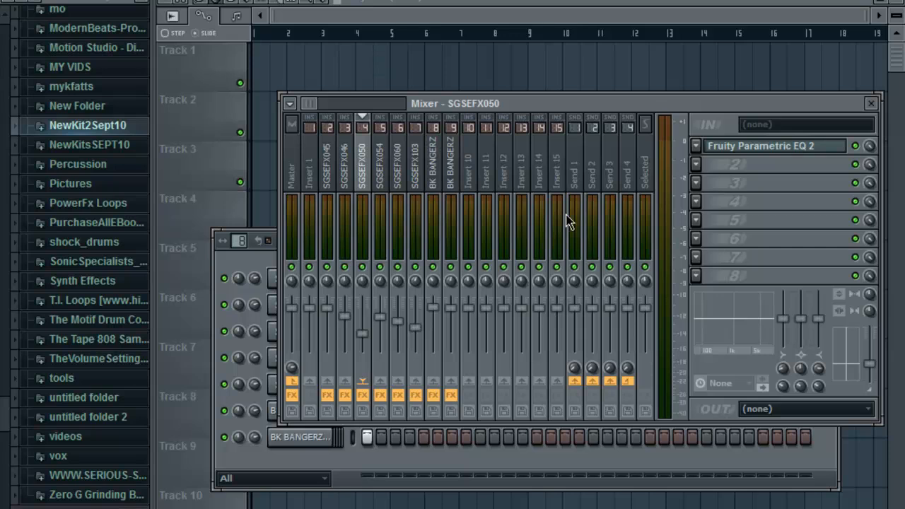
mouse_move(96, 23)
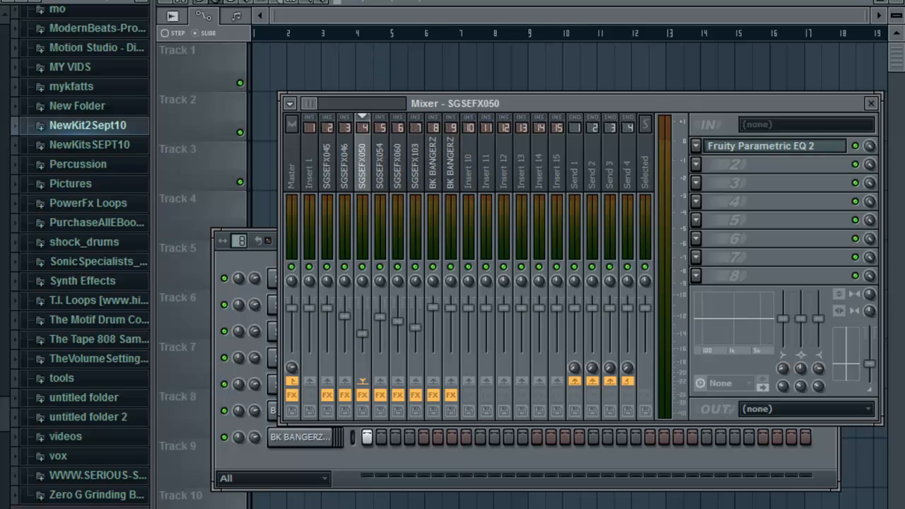
left_click(39, 99)
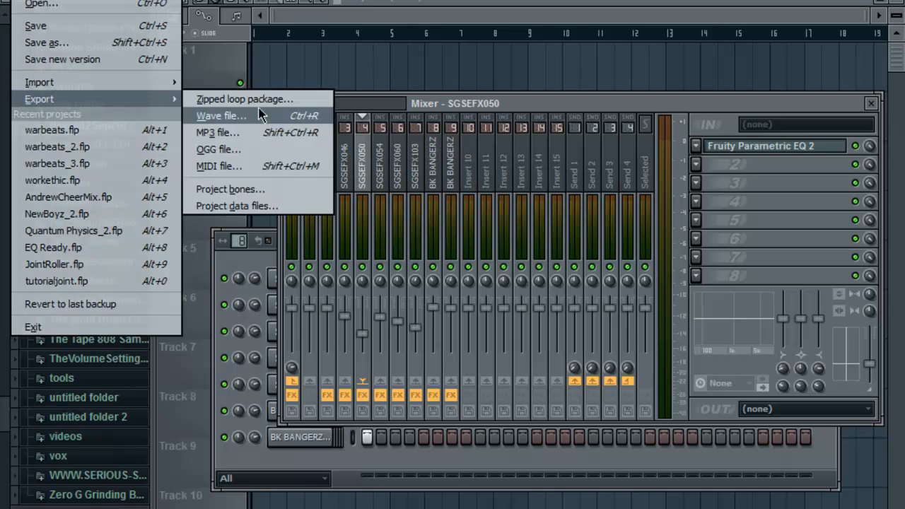
Export as a Wave file named 'VJ Signature2 FX' into M:\SG-SOUNDEFX
left_click(221, 116)
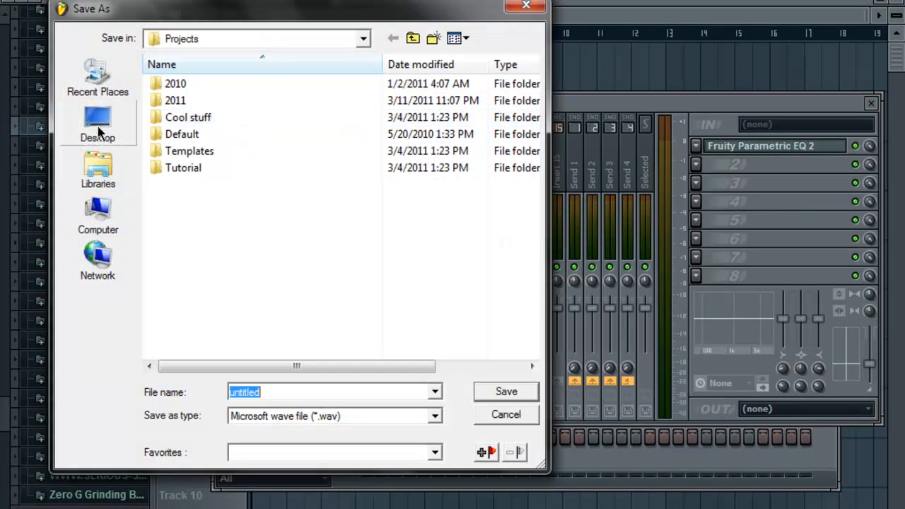
left_click(97, 125)
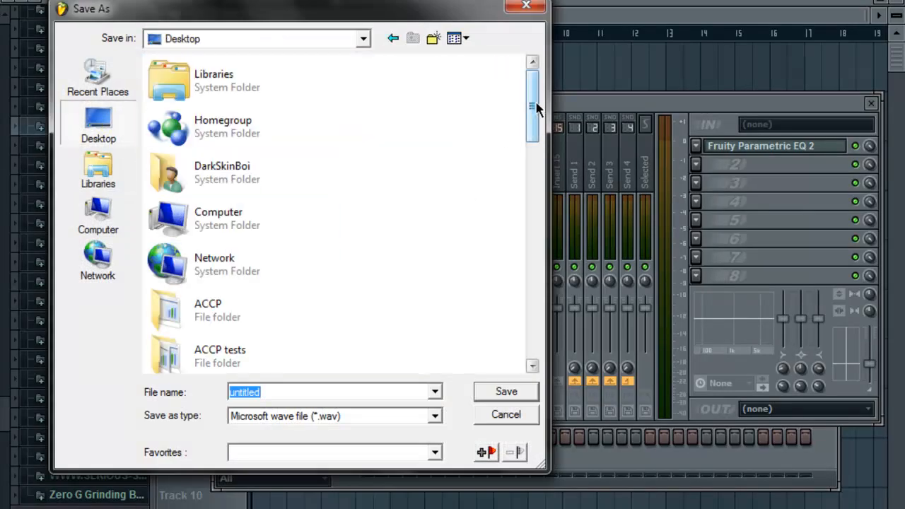
scroll("down", 3)
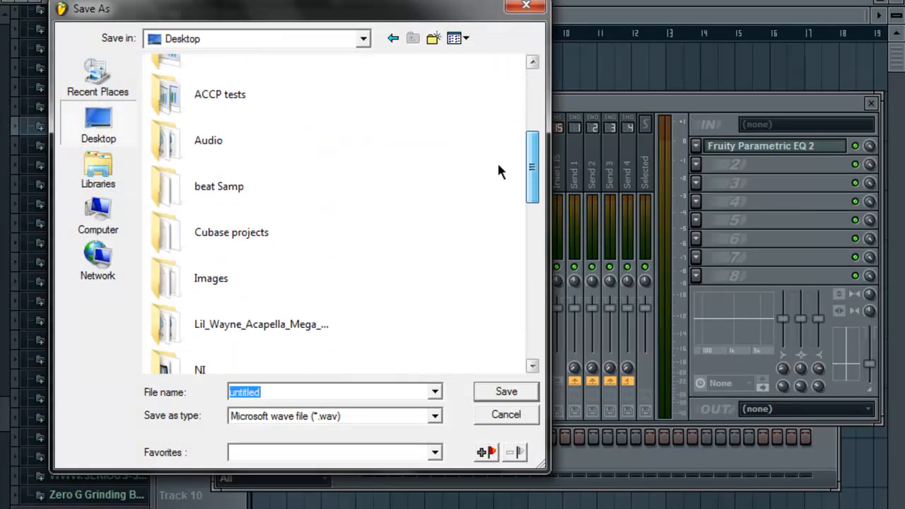
left_click(362, 38)
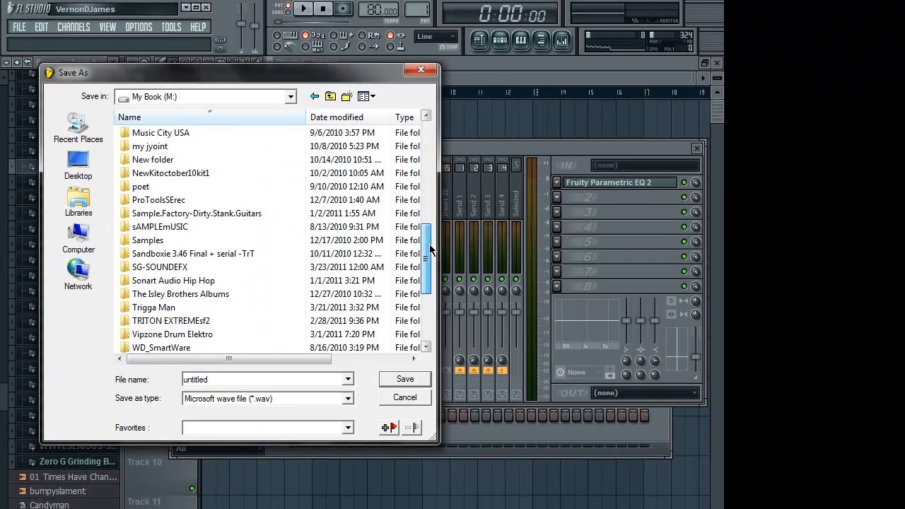
double_click(158, 266)
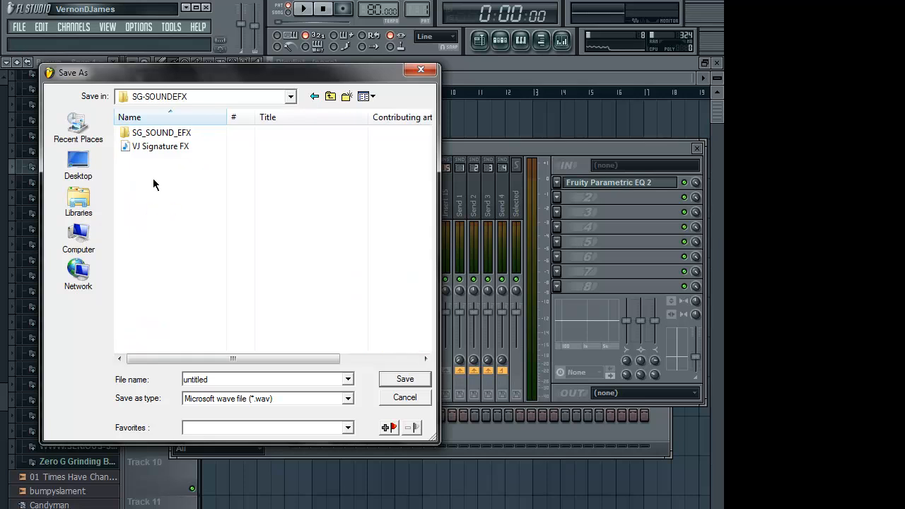
left_click(161, 146)
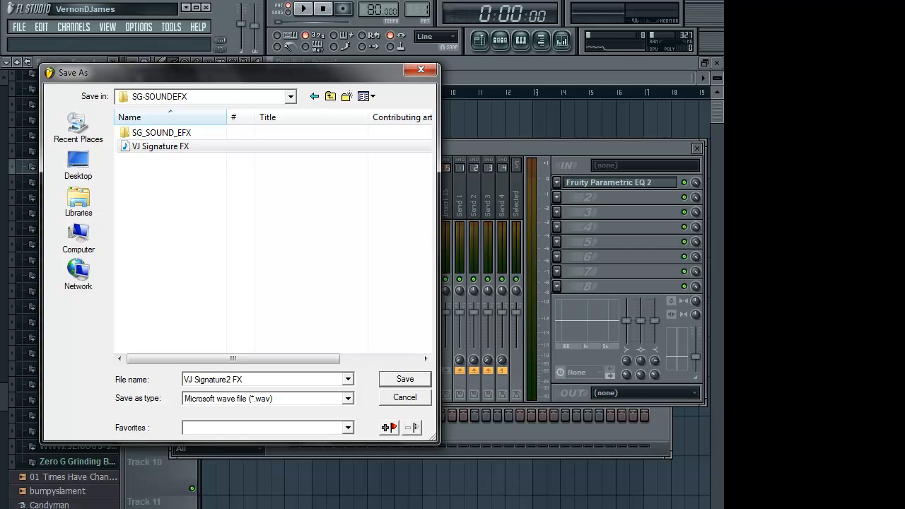
left_click(404, 379)
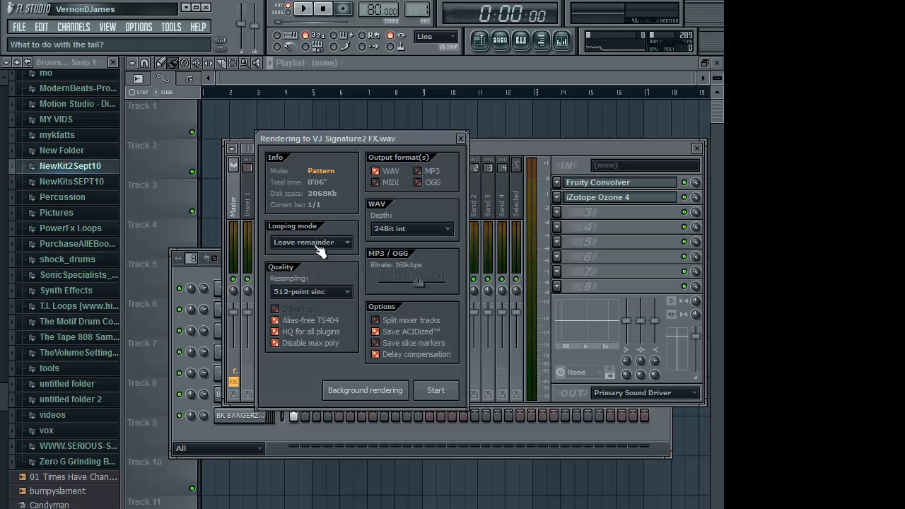
mouse_move(407, 229)
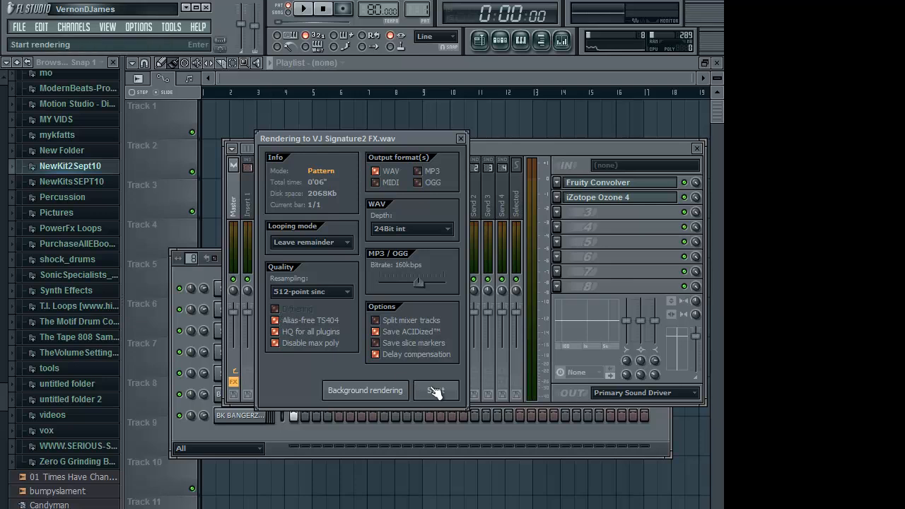
Render VJ Signature2 FX.wav as a 24-bit WAV and let the render finish
left_click(436, 390)
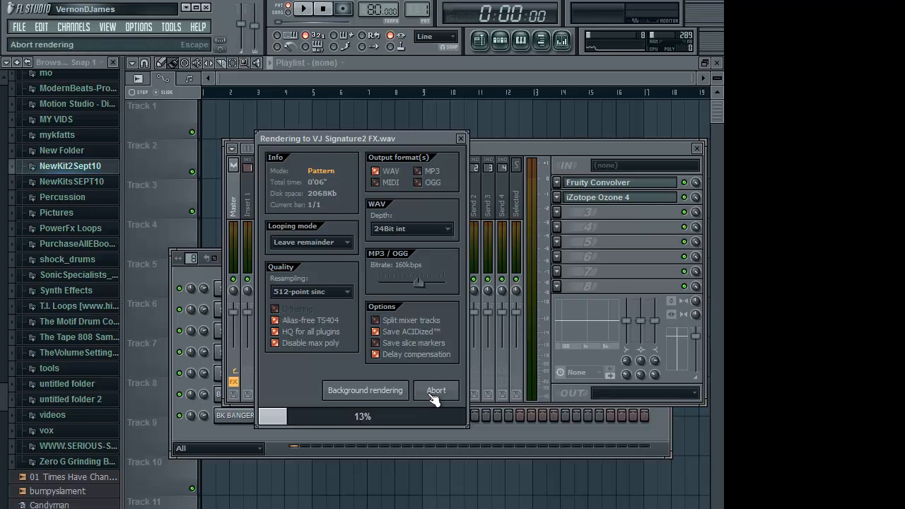
left_click(436, 390)
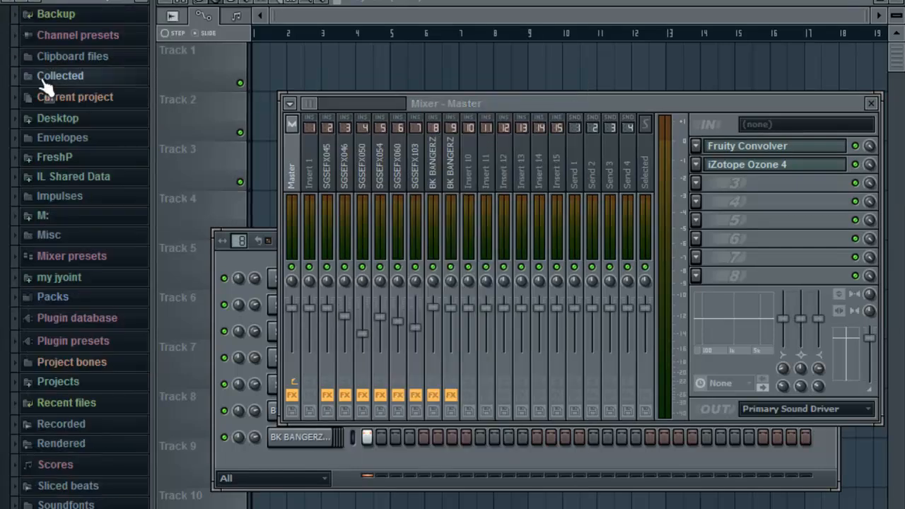
Browse the M: drive to the SG-SOUNDEFX folder listing VJ Signature2 FX
left_click(43, 215)
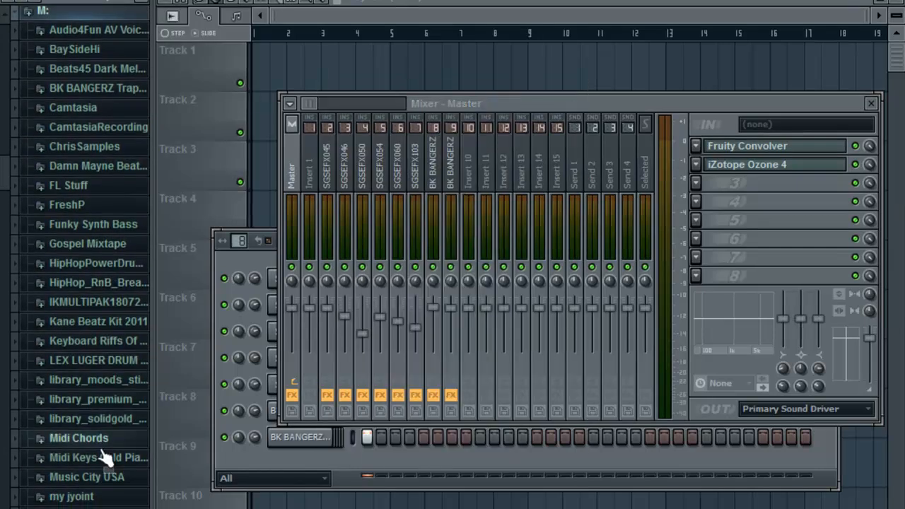
scroll("down", 3)
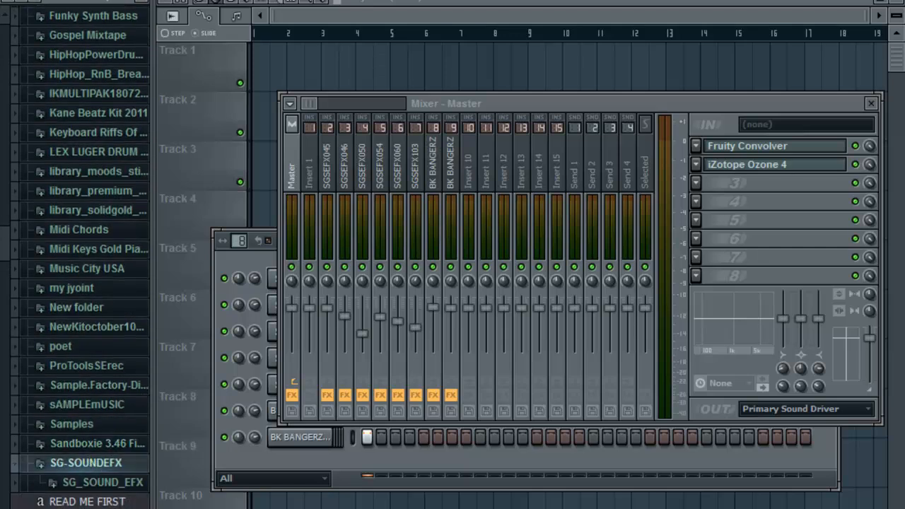
scroll("up", 3)
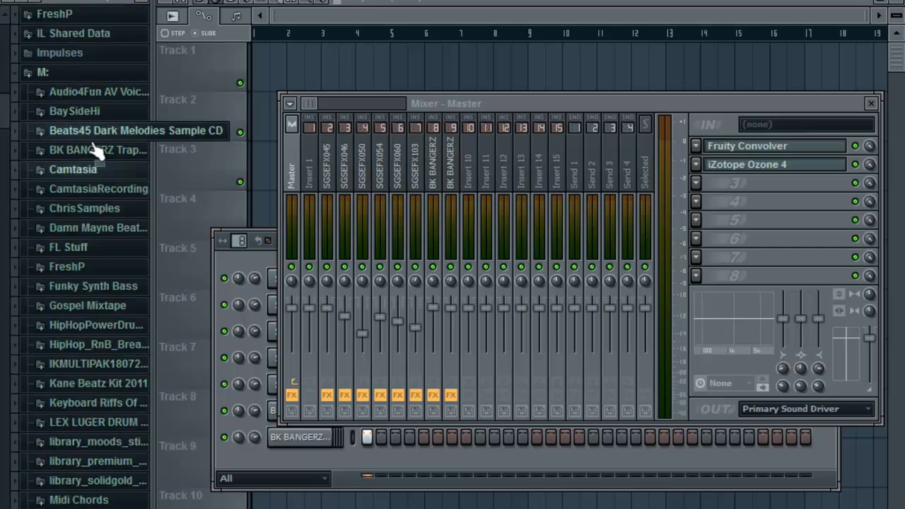
scroll("down", 3)
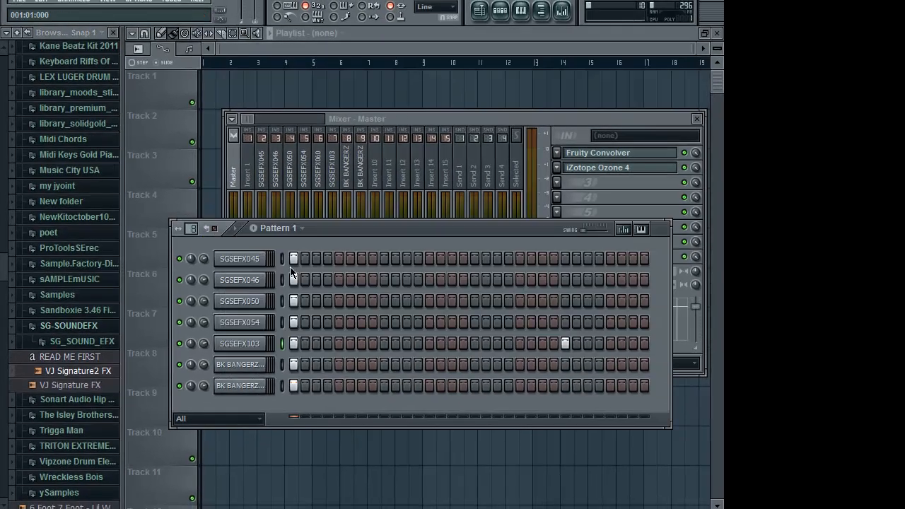
Load VJ Signature2 FX.wav into Pattern 1 as a channel and close its settings
left_click_drag(82, 370, 212, 283)
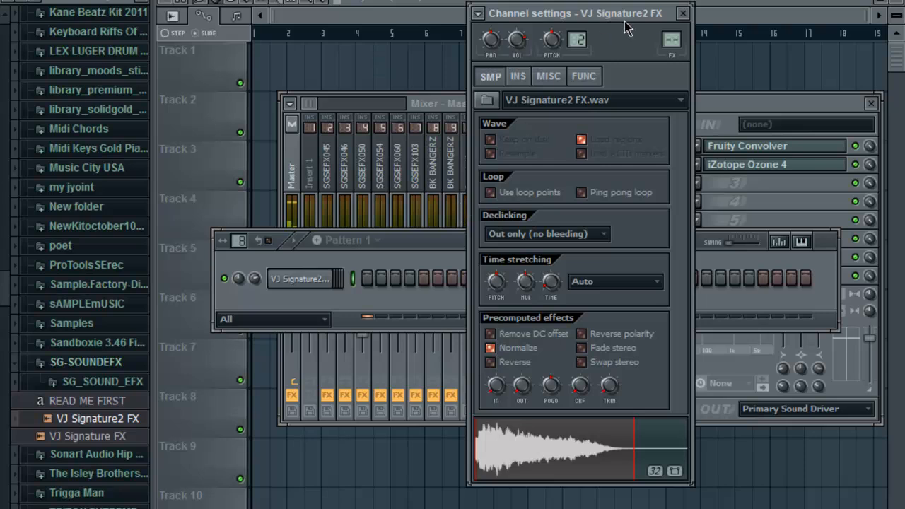
mouse_move(684, 15)
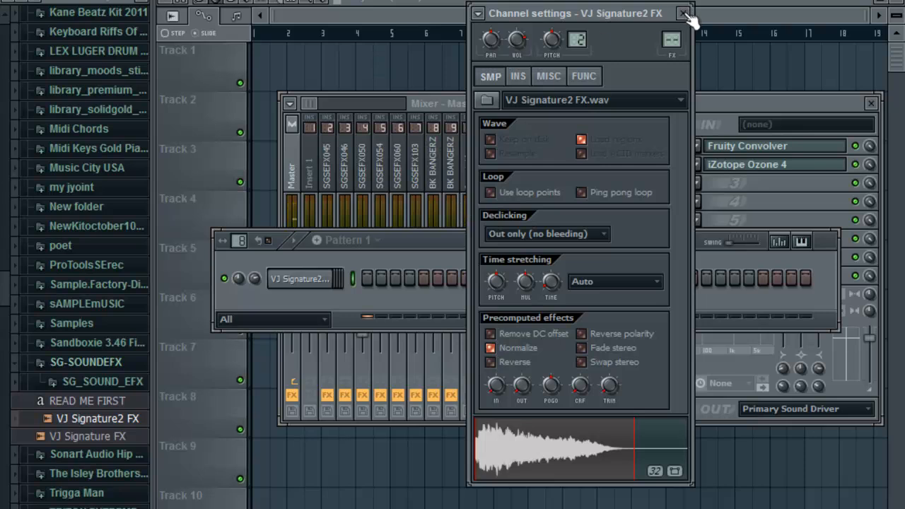
left_click(682, 14)
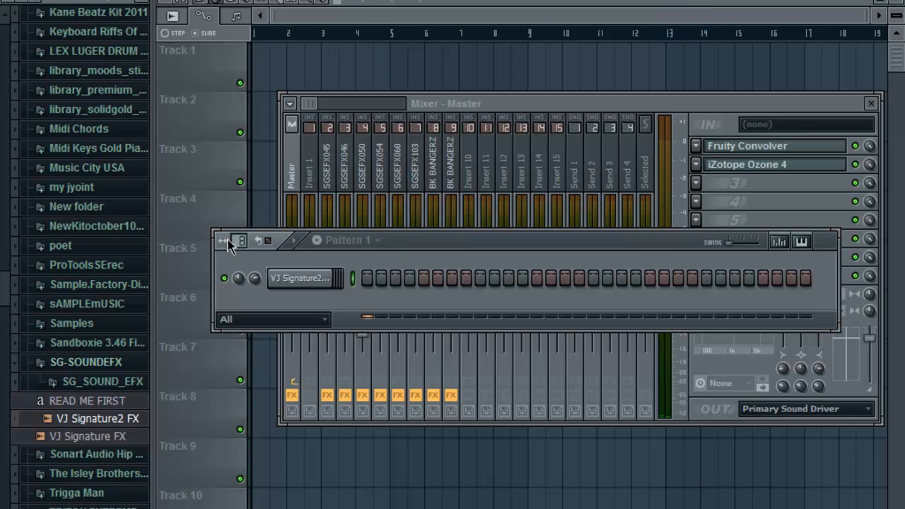